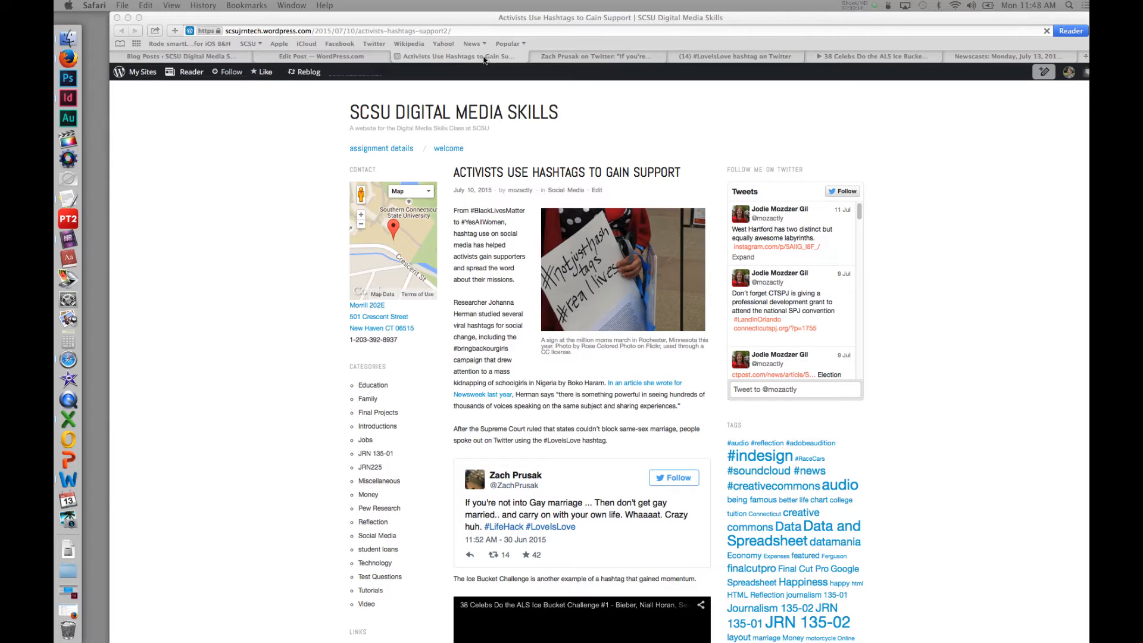
pyautogui.moveTo(954, 23)
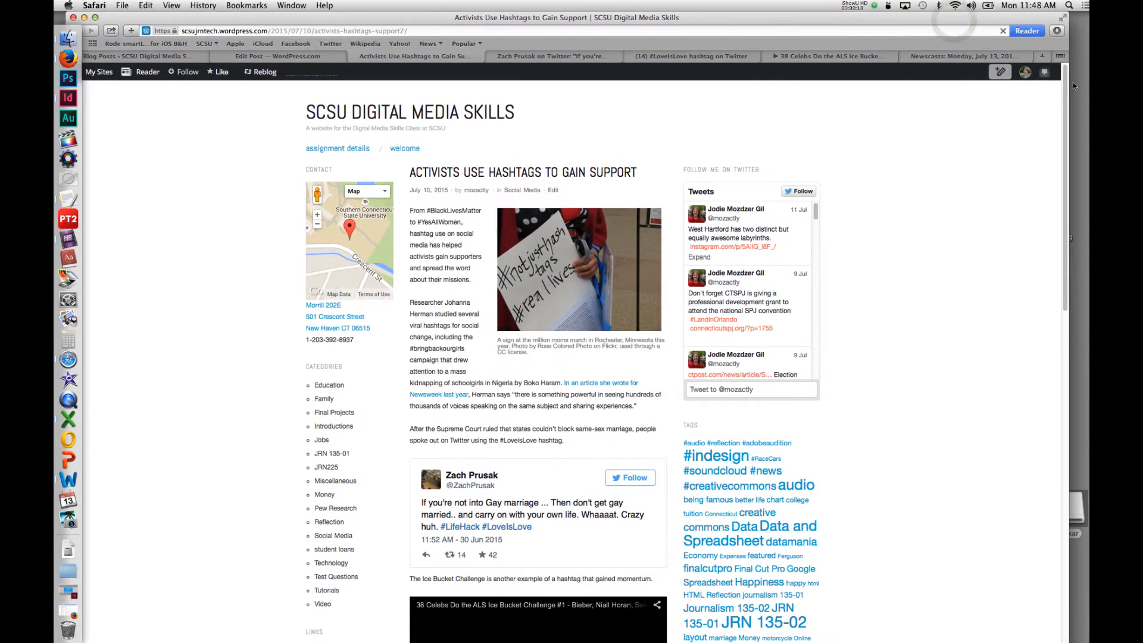
# View the post's raw HTML in the editor, then bring up Zach Prusak's original tweet
pyautogui.scroll(-3)
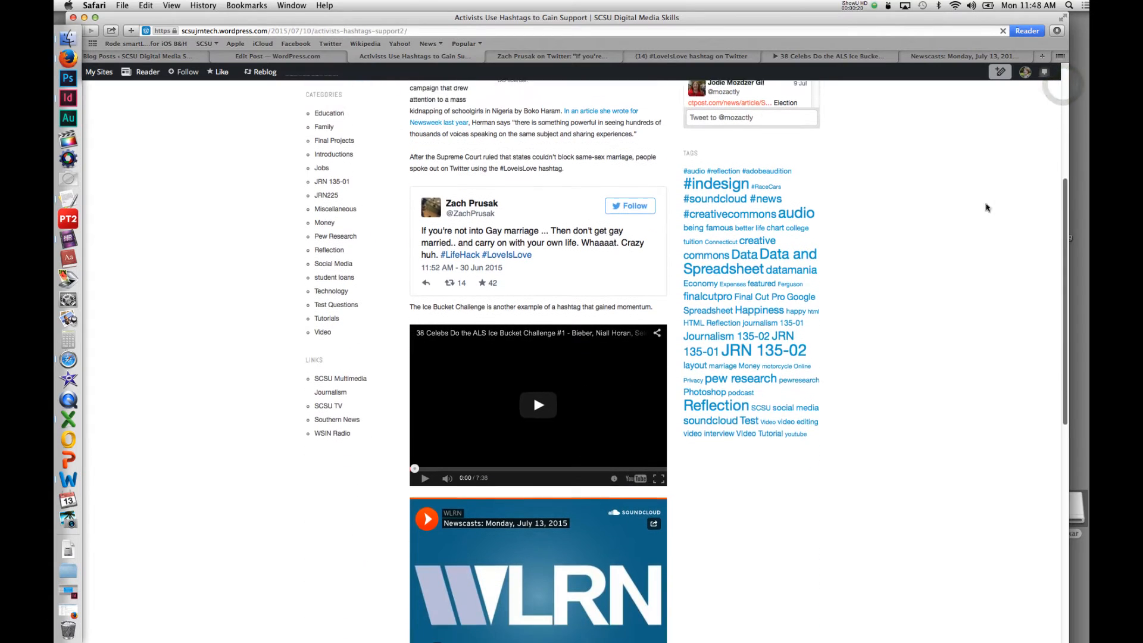
pyautogui.scroll(3)
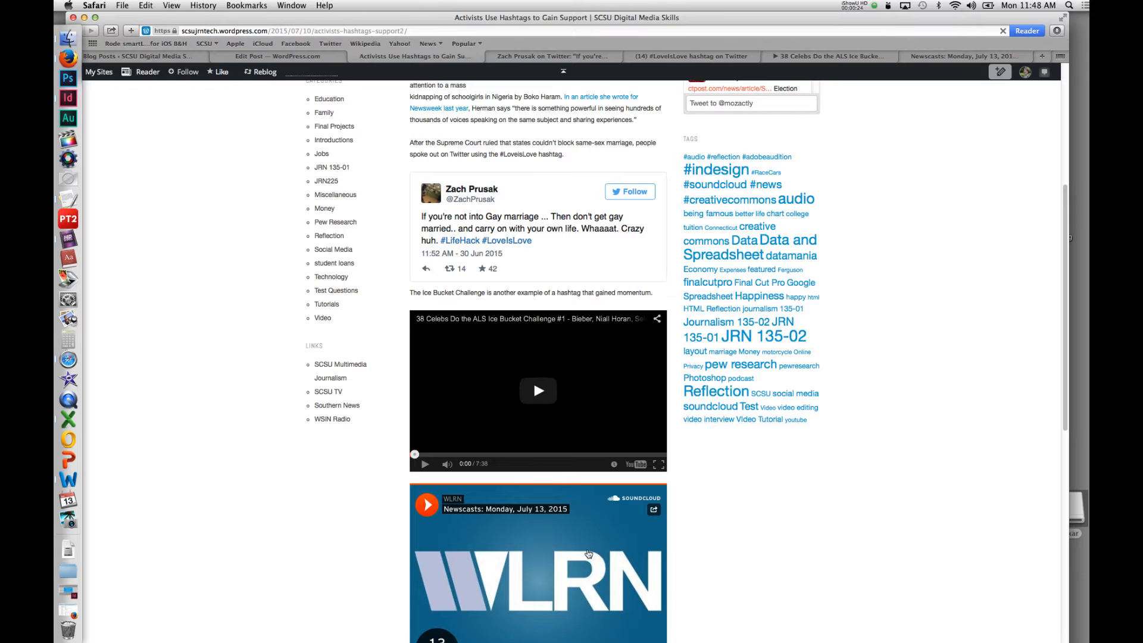
pyautogui.moveTo(553, 538)
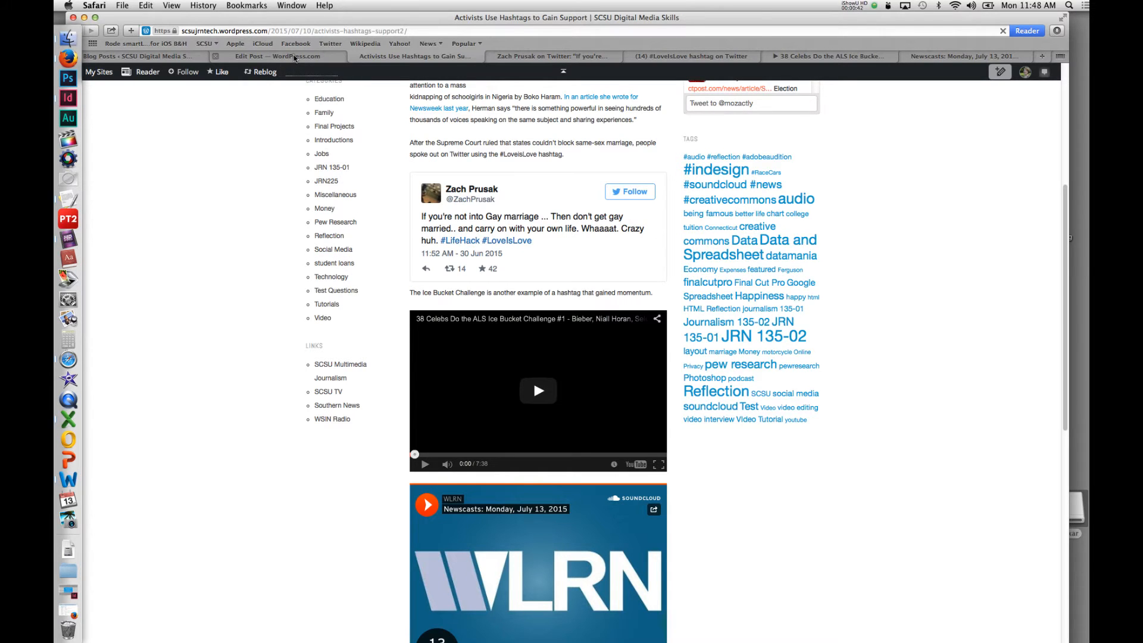
pyautogui.click(277, 56)
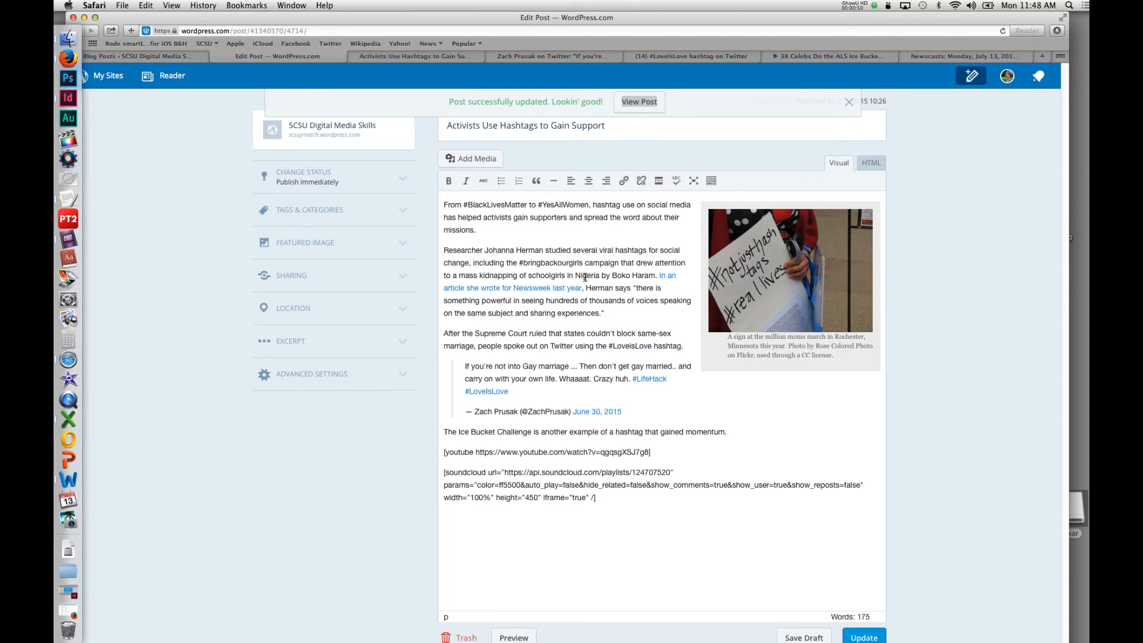
pyautogui.click(848, 101)
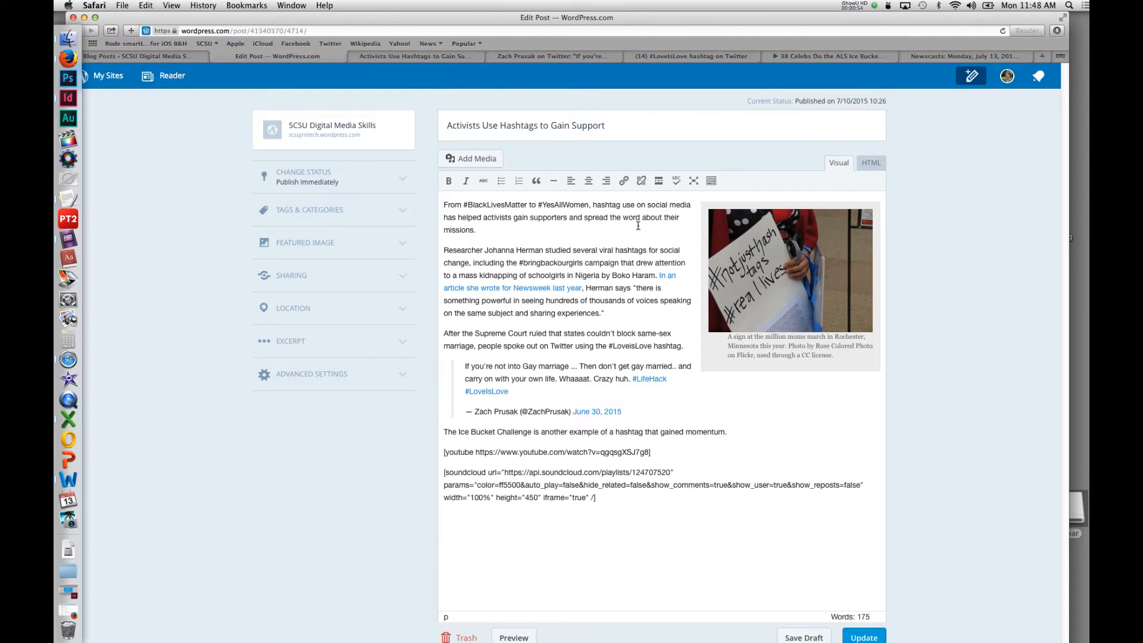
pyautogui.click(871, 162)
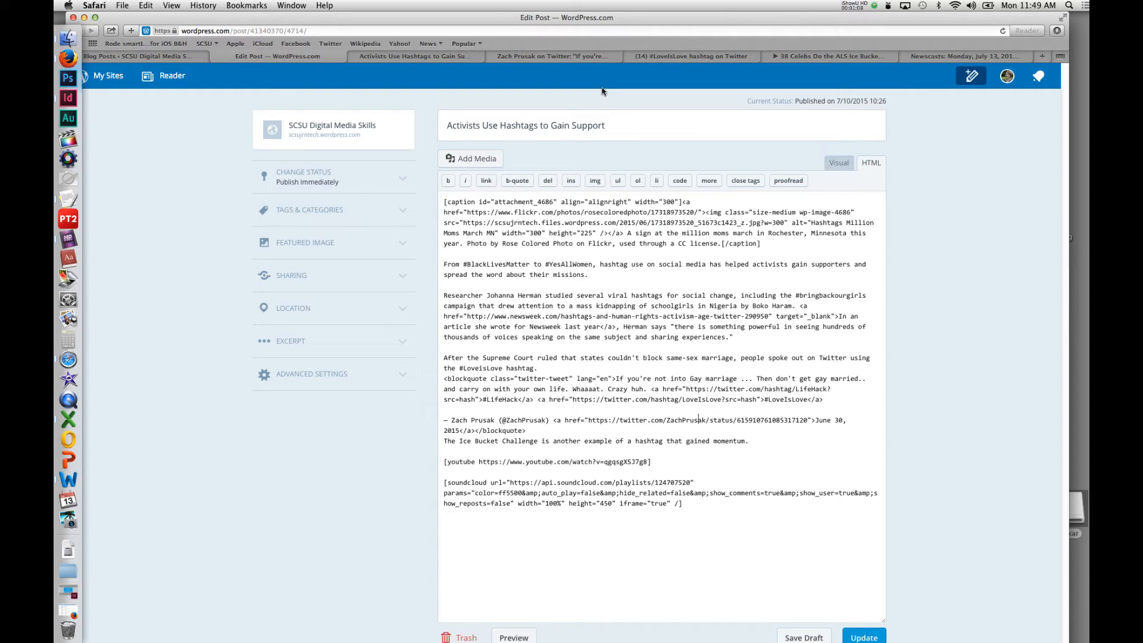
pyautogui.click(554, 56)
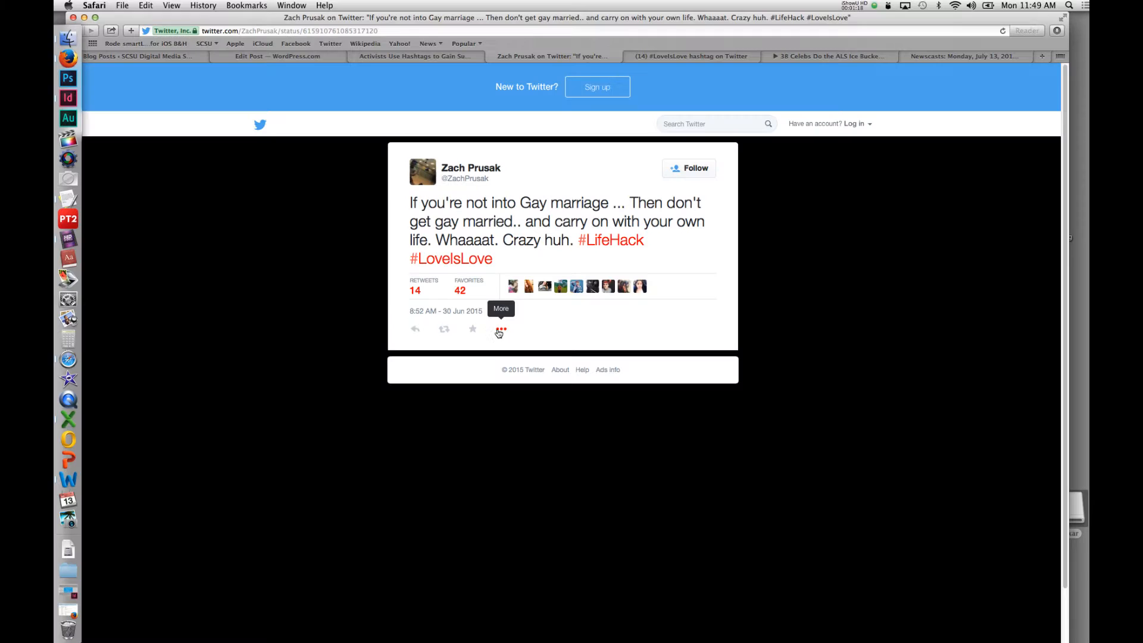
# Copy Zach Prusak's tweet embed code and compare it with the post's HTML blockquote
pyautogui.click(500, 328)
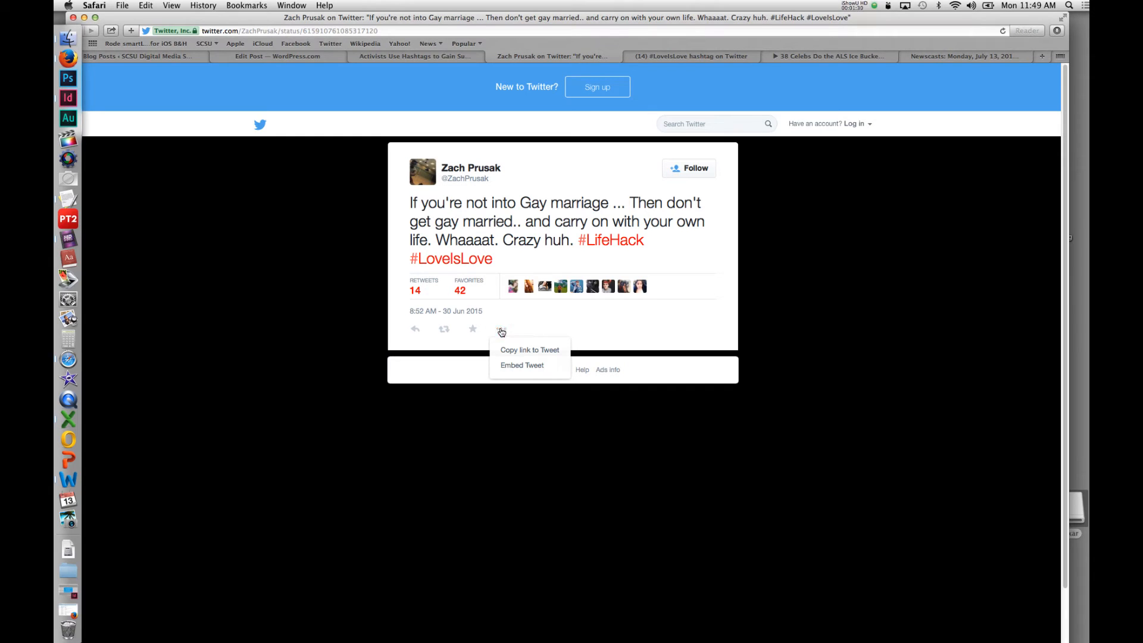
pyautogui.click(523, 364)
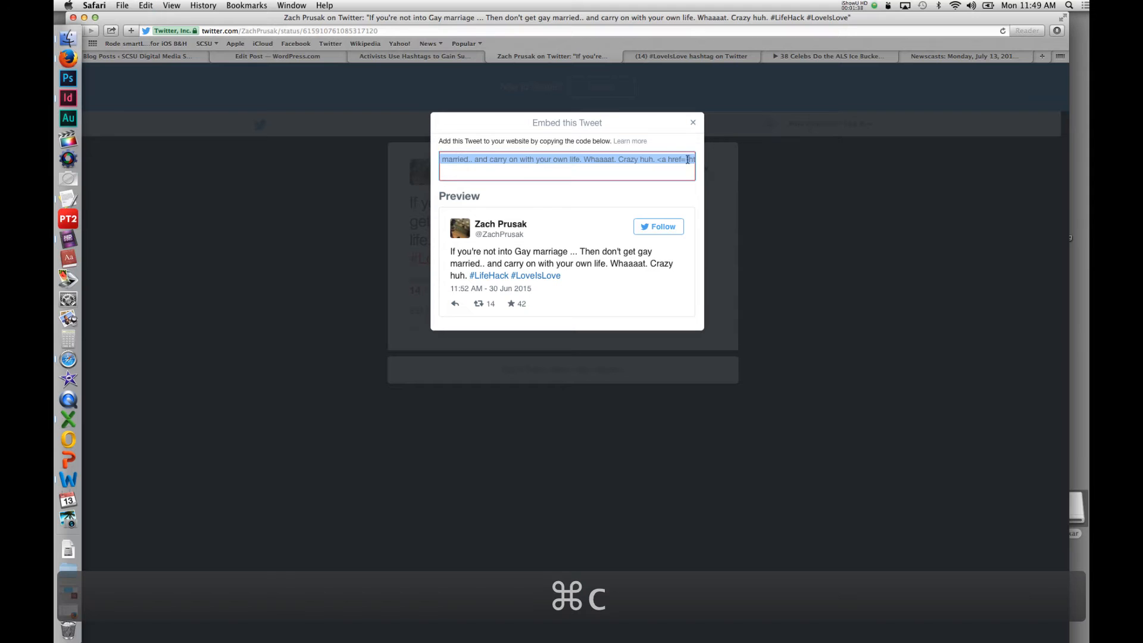
pyautogui.click(692, 122)
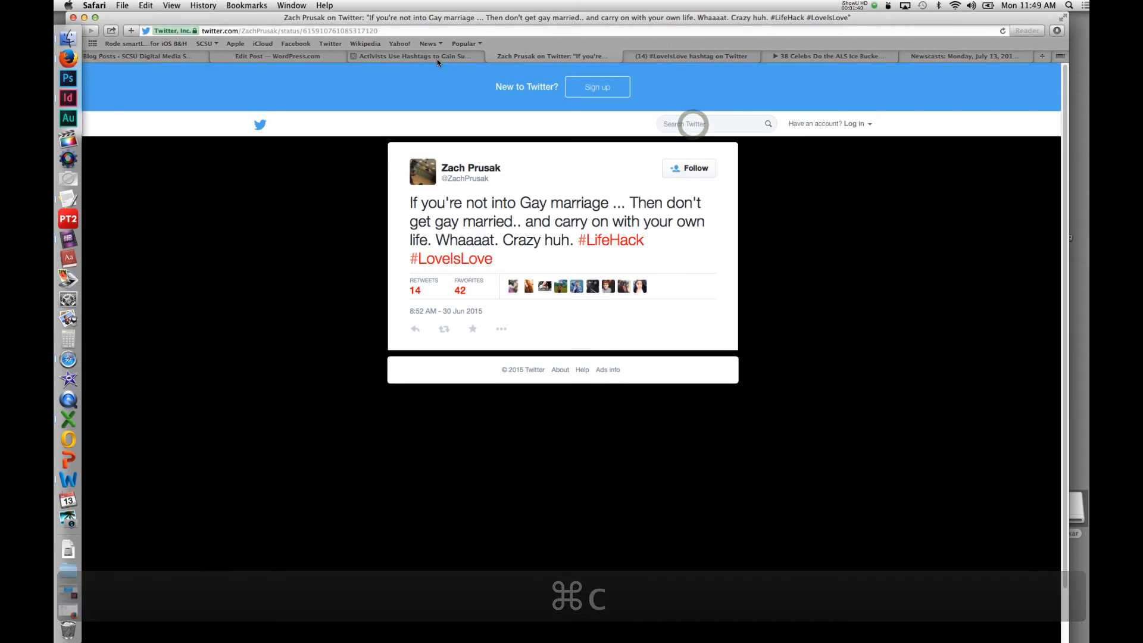
pyautogui.click(277, 56)
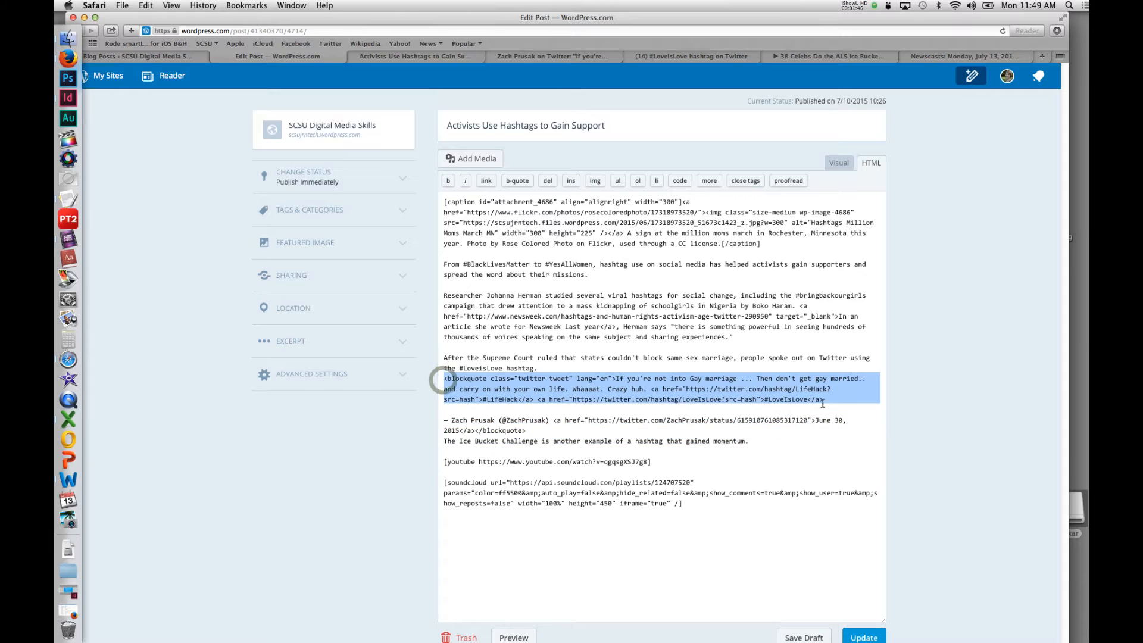
pyautogui.click(827, 56)
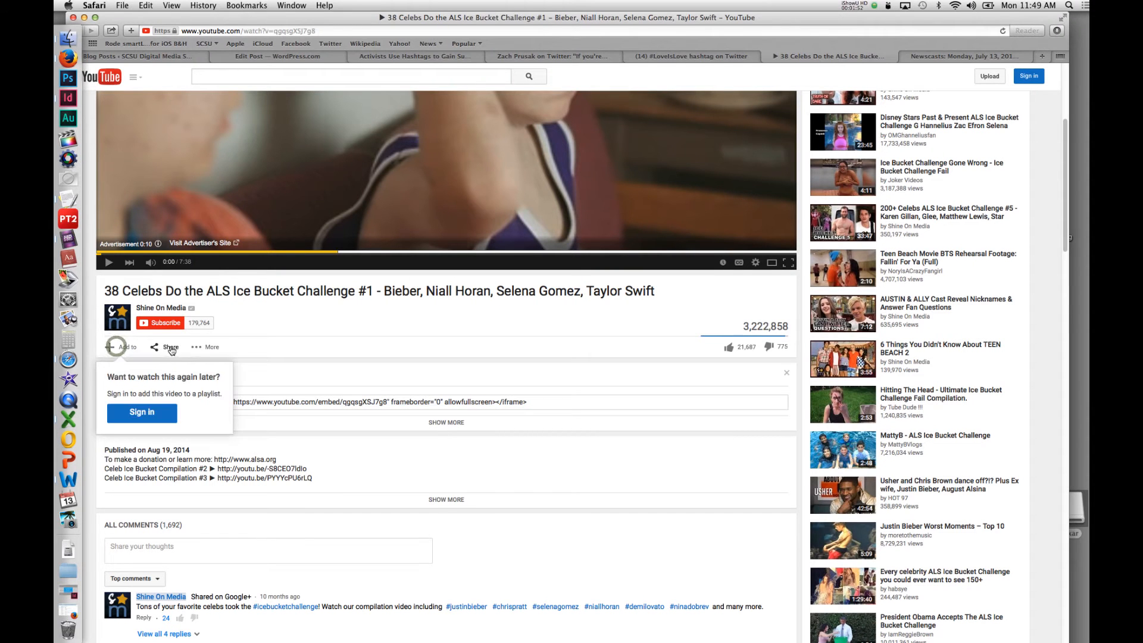
# View the Ice Bucket Challenge video's embed code, ending on its youtu.be share link
pyautogui.click(171, 347)
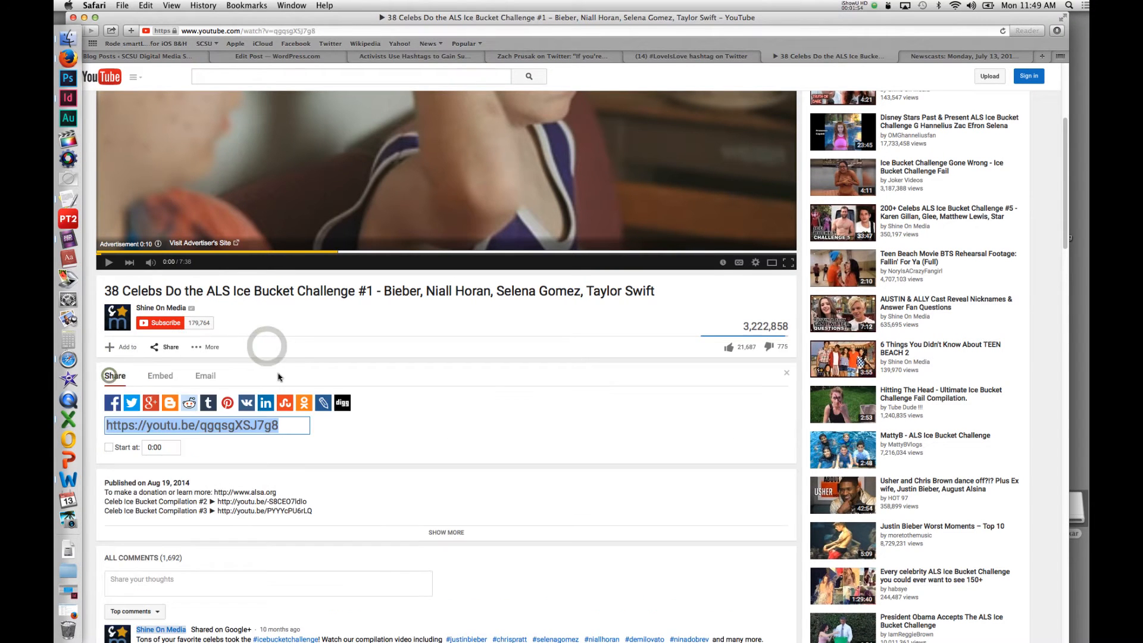
pyautogui.scroll(-3)
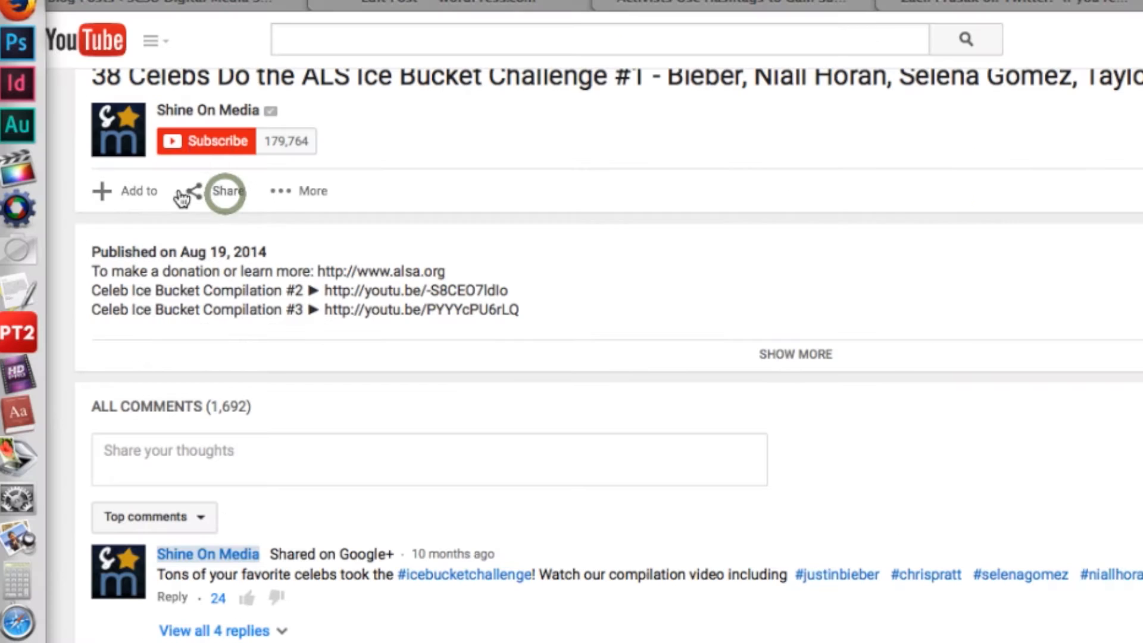
pyautogui.moveTo(162, 200)
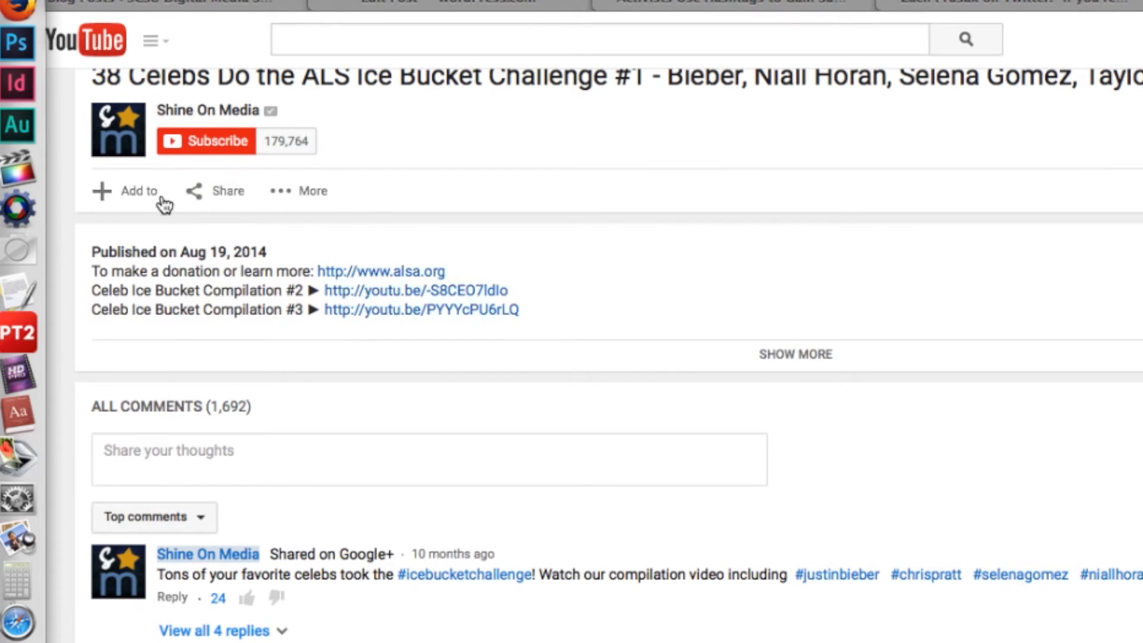
pyautogui.click(226, 190)
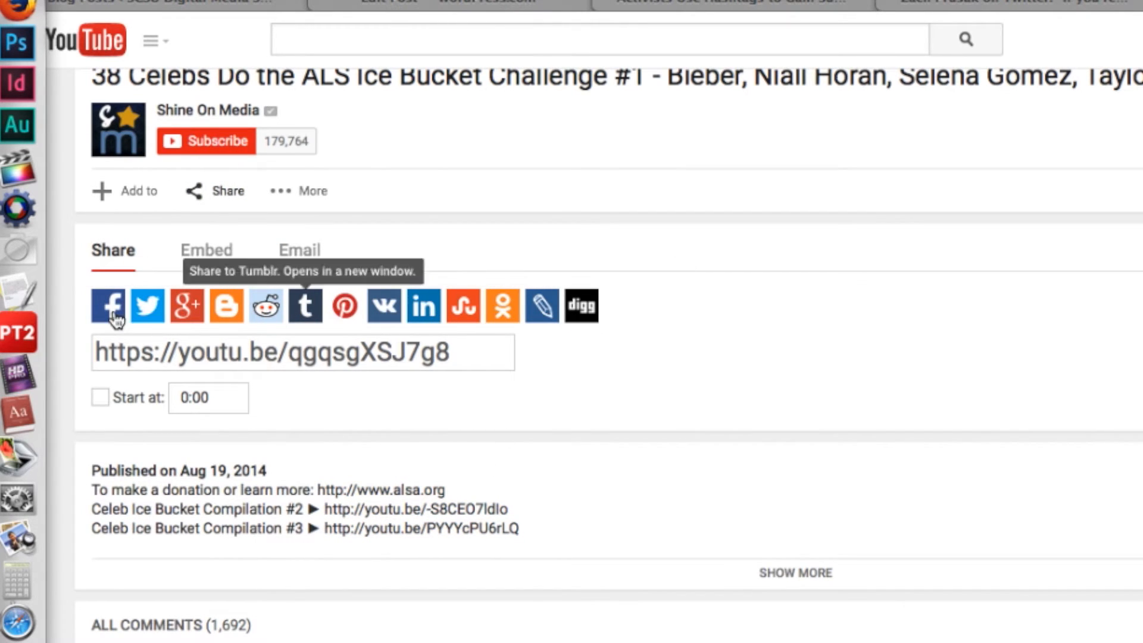
pyautogui.moveTo(115, 357)
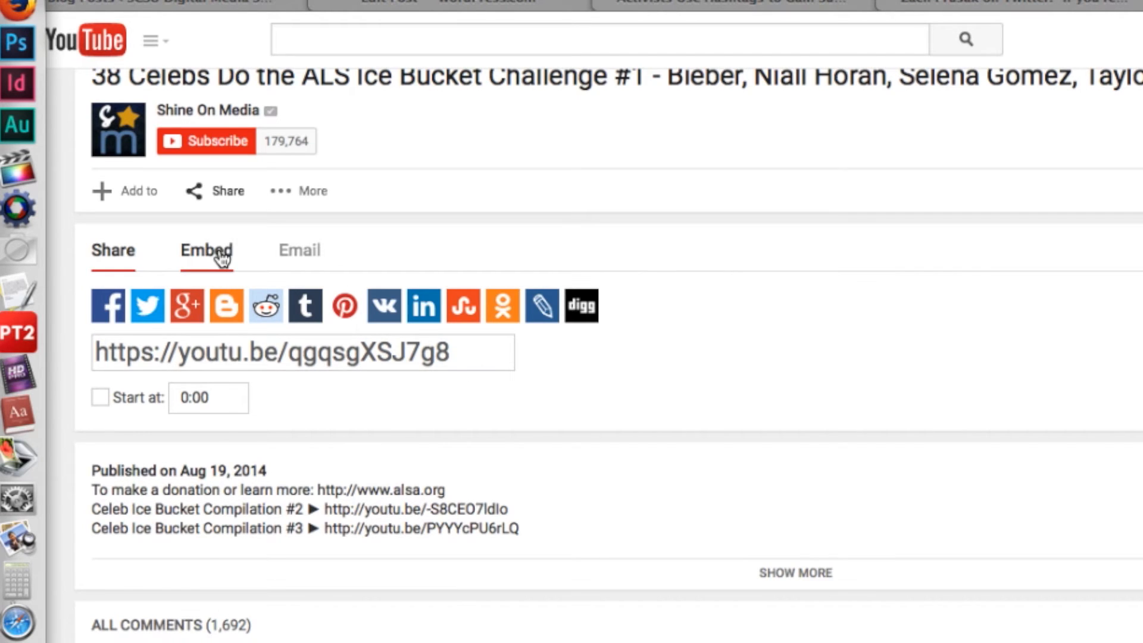
pyautogui.click(206, 250)
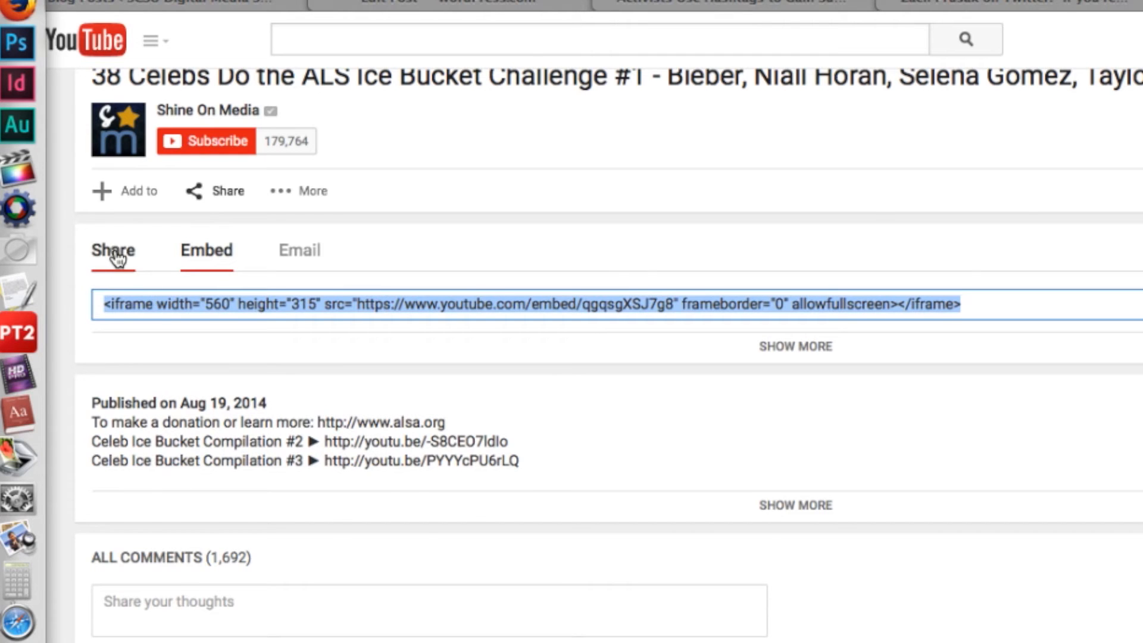
pyautogui.rightClick(146, 228)
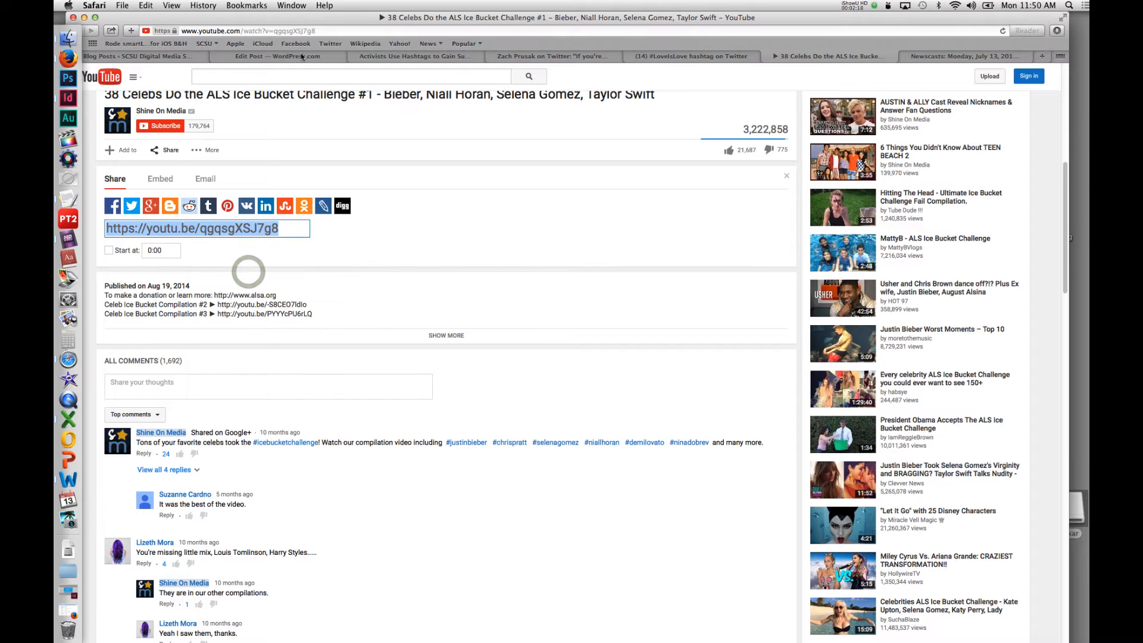
pyautogui.click(276, 56)
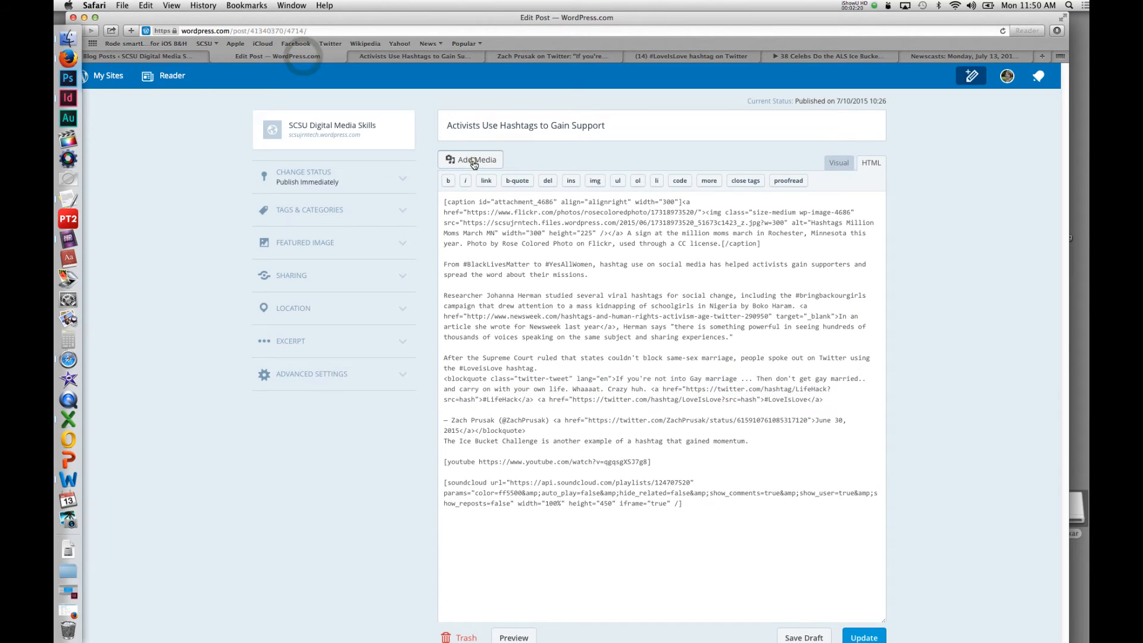
pyautogui.click(470, 159)
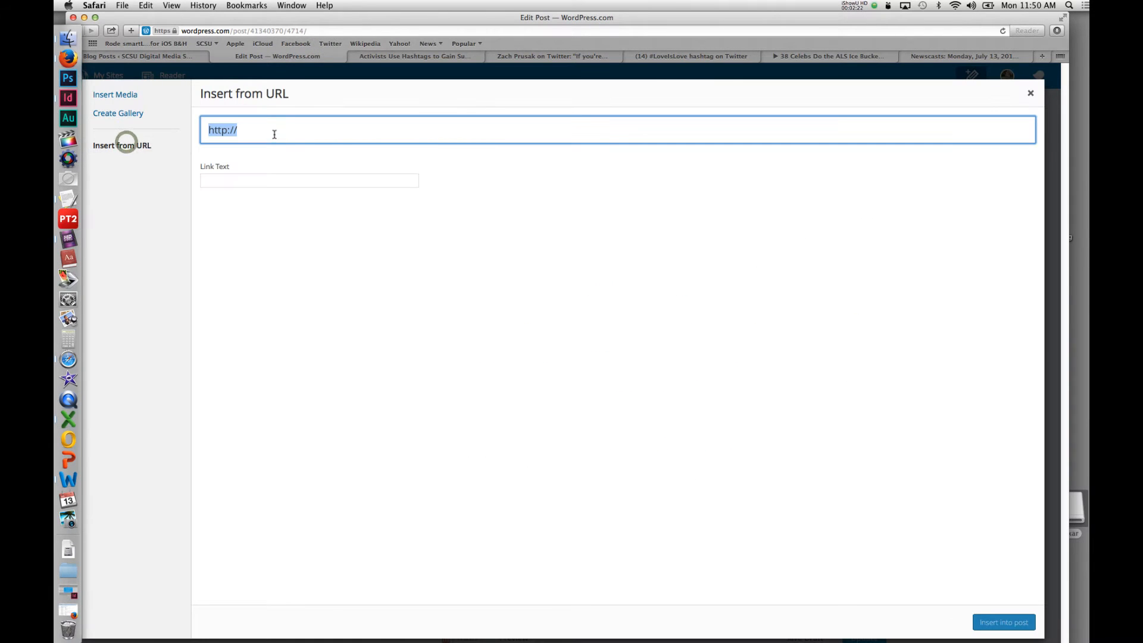
pyautogui.write('https://youtu.be/qgqsgXSJ7g8')
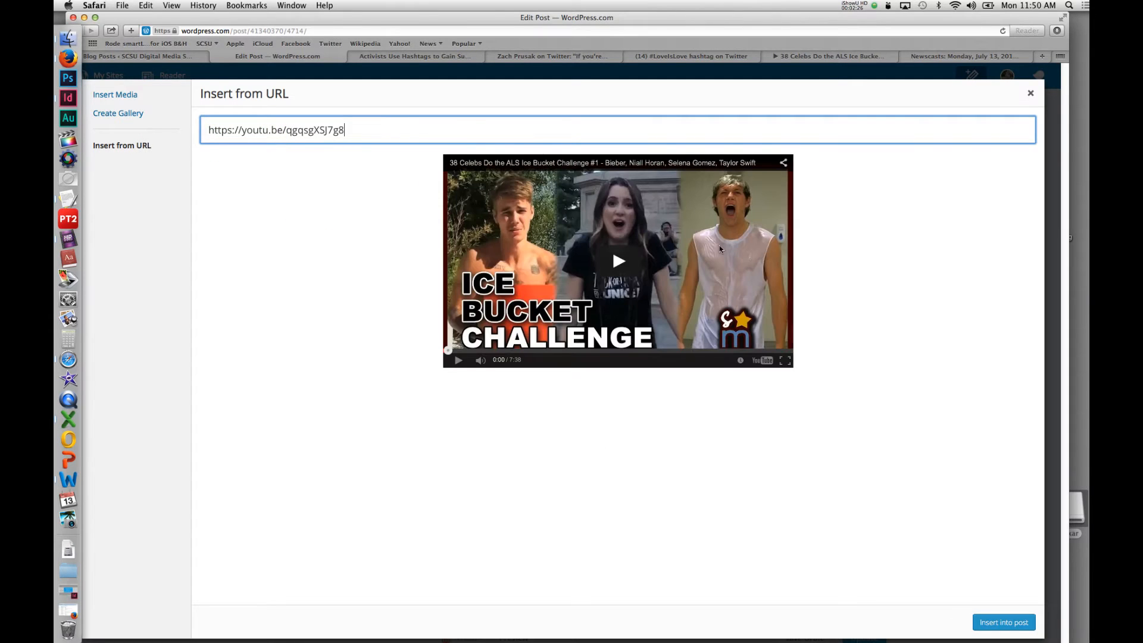
pyautogui.moveTo(369, 223)
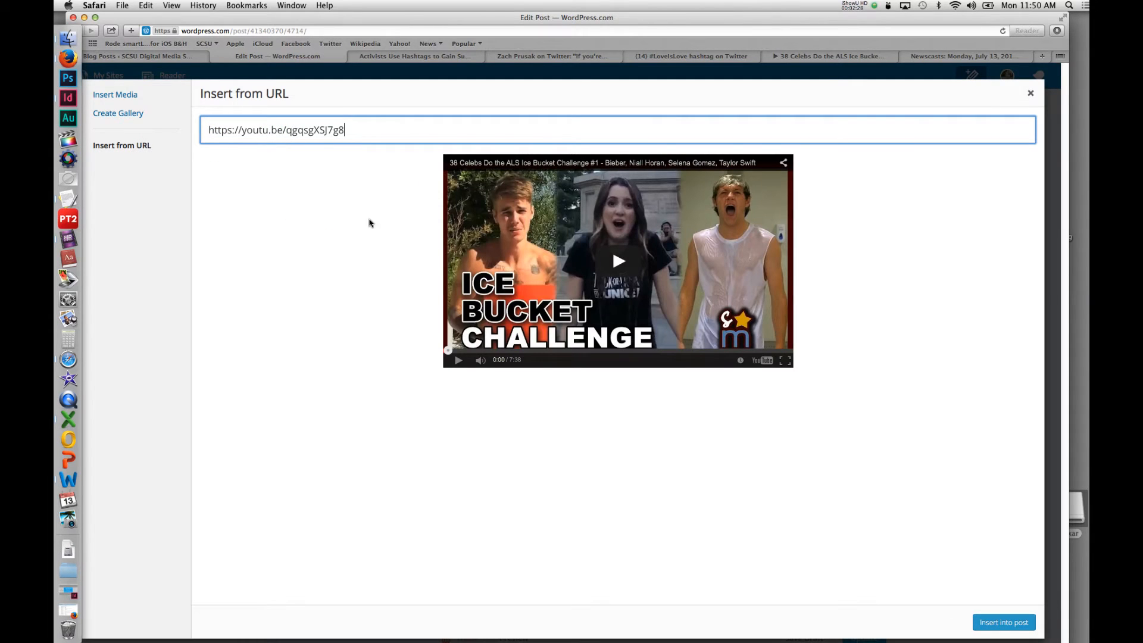
pyautogui.click(1003, 621)
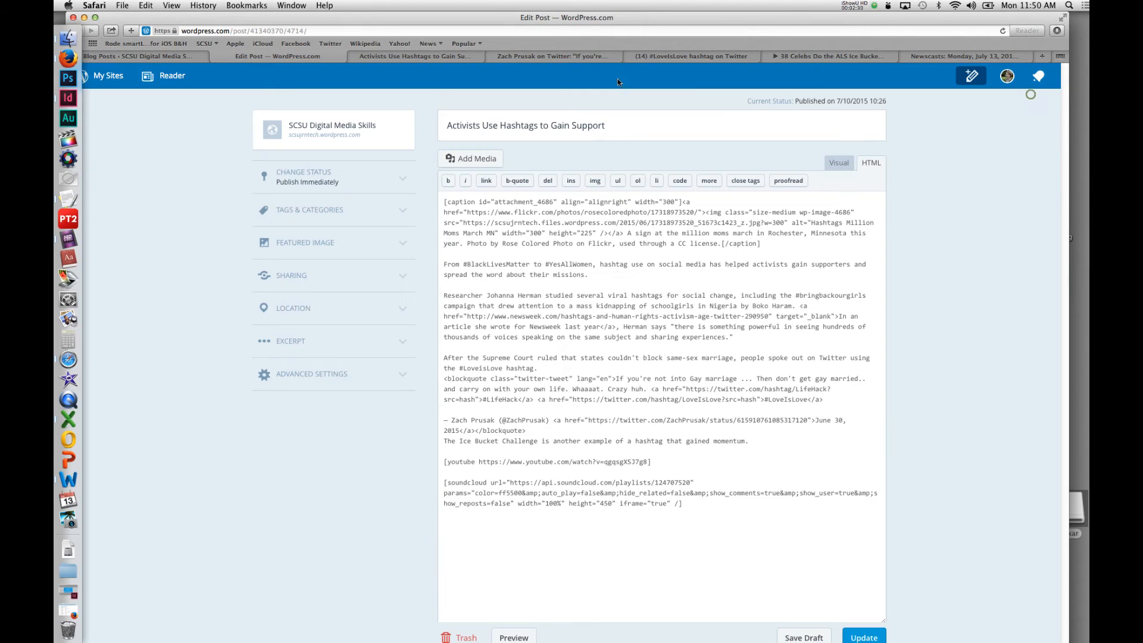
# Copy the WLRN July 13, 2015 newscast playlist's WordPress shortcode into the post's HTML
pyautogui.click(966, 56)
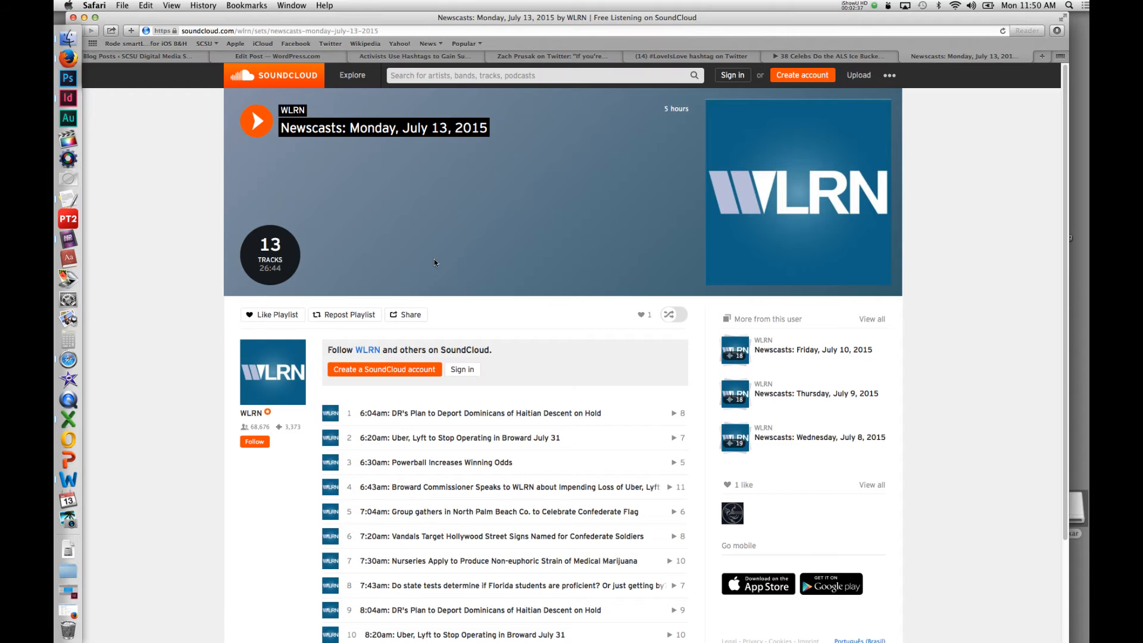
pyautogui.moveTo(284, 285)
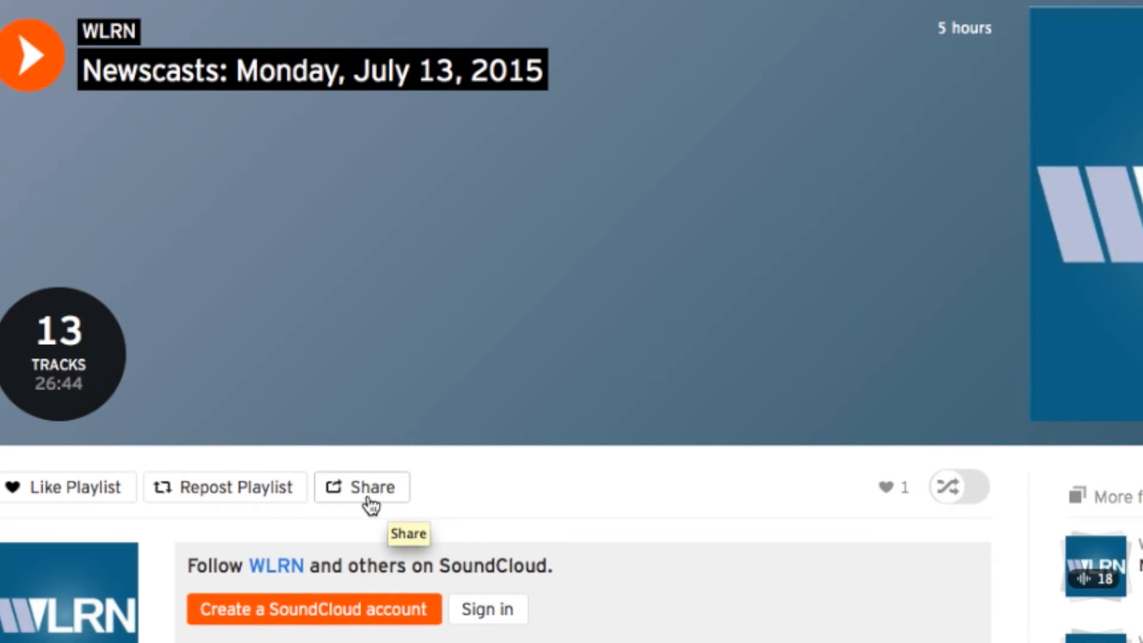
pyautogui.click(371, 487)
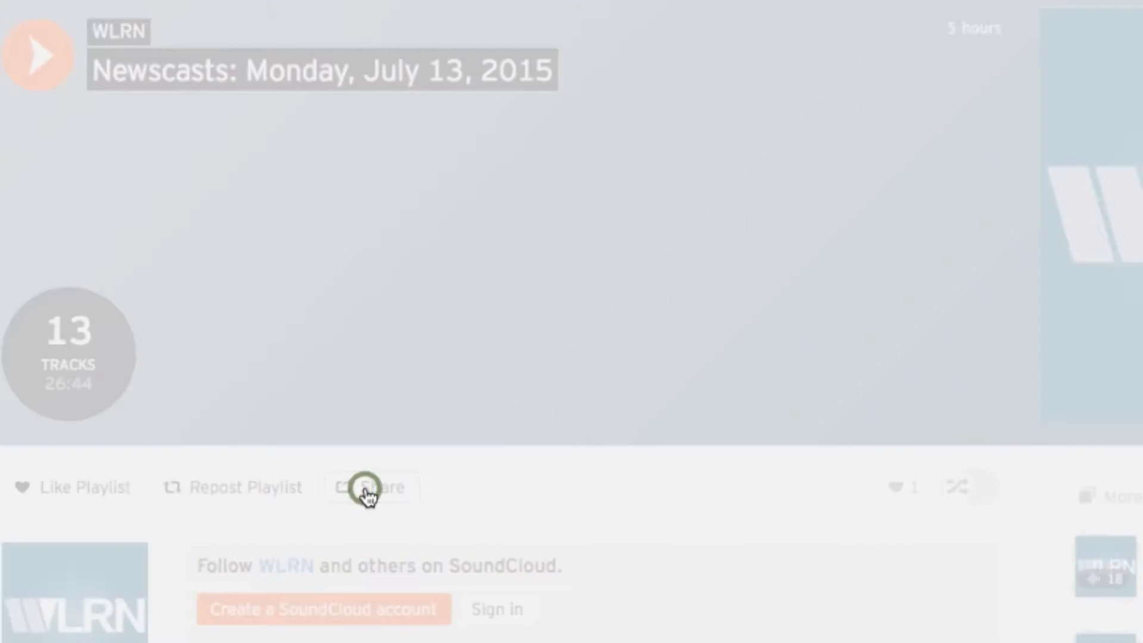
pyautogui.click(370, 488)
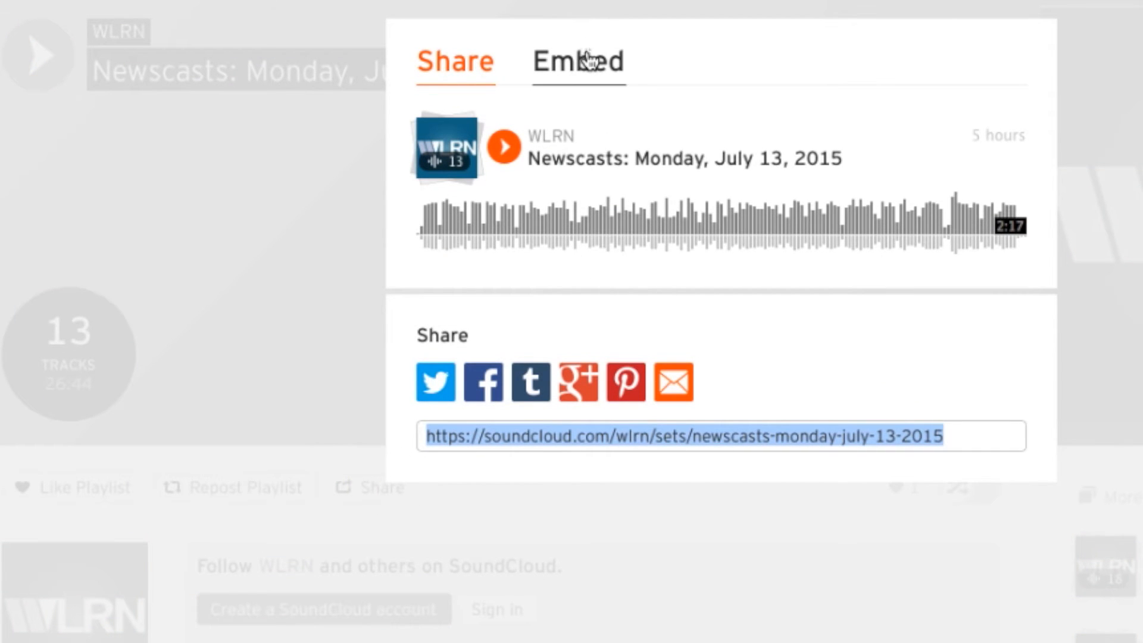
pyautogui.click(578, 61)
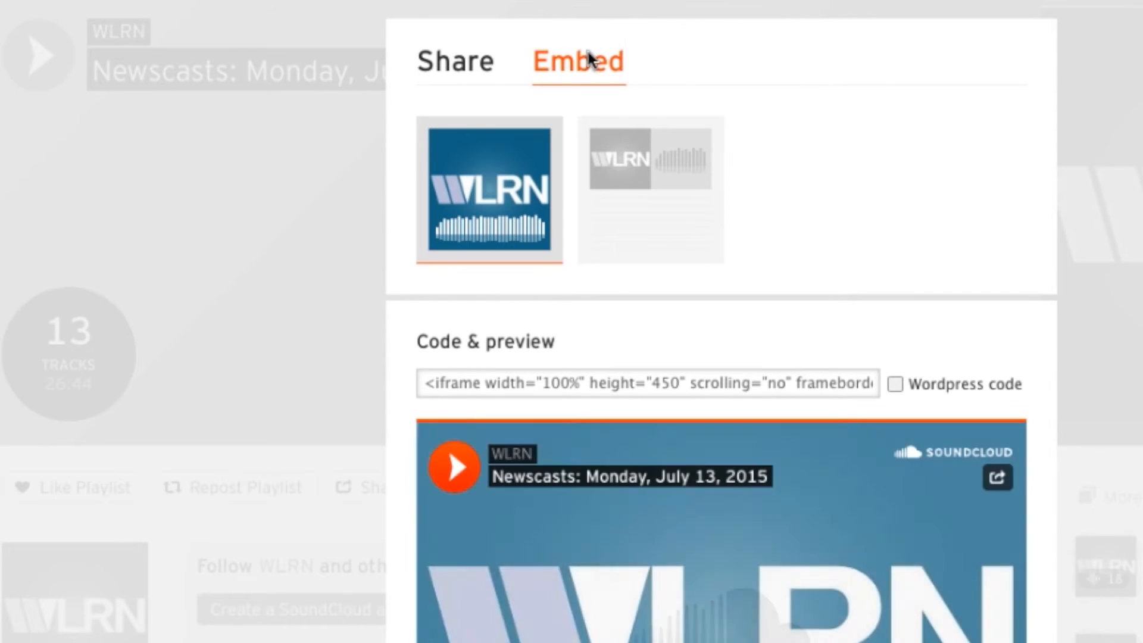
pyautogui.moveTo(703, 385)
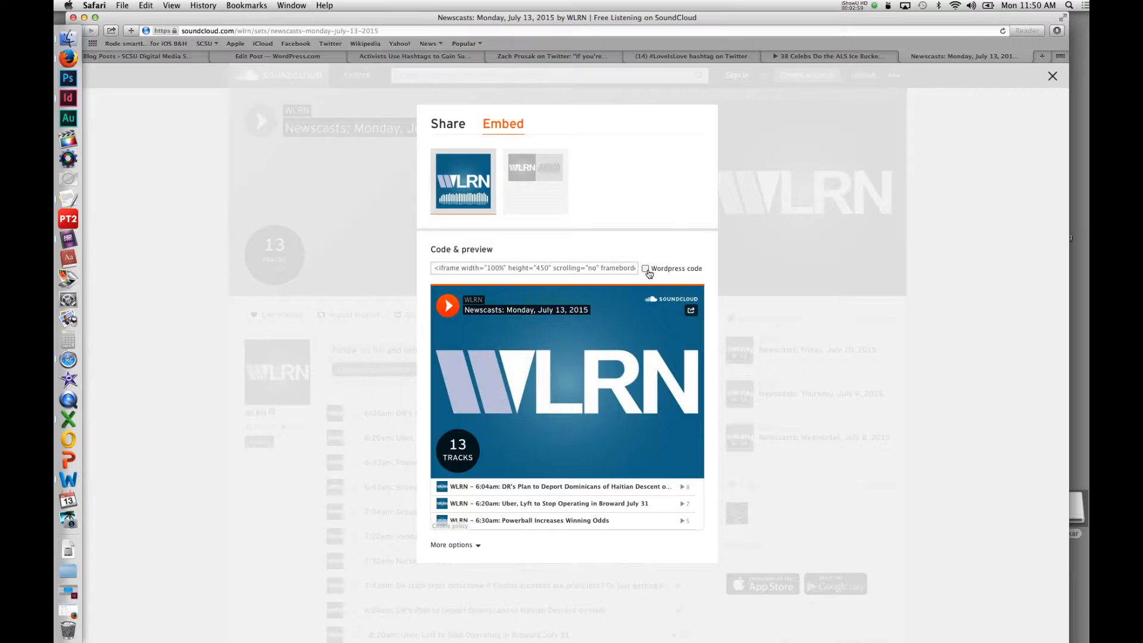
pyautogui.click(646, 269)
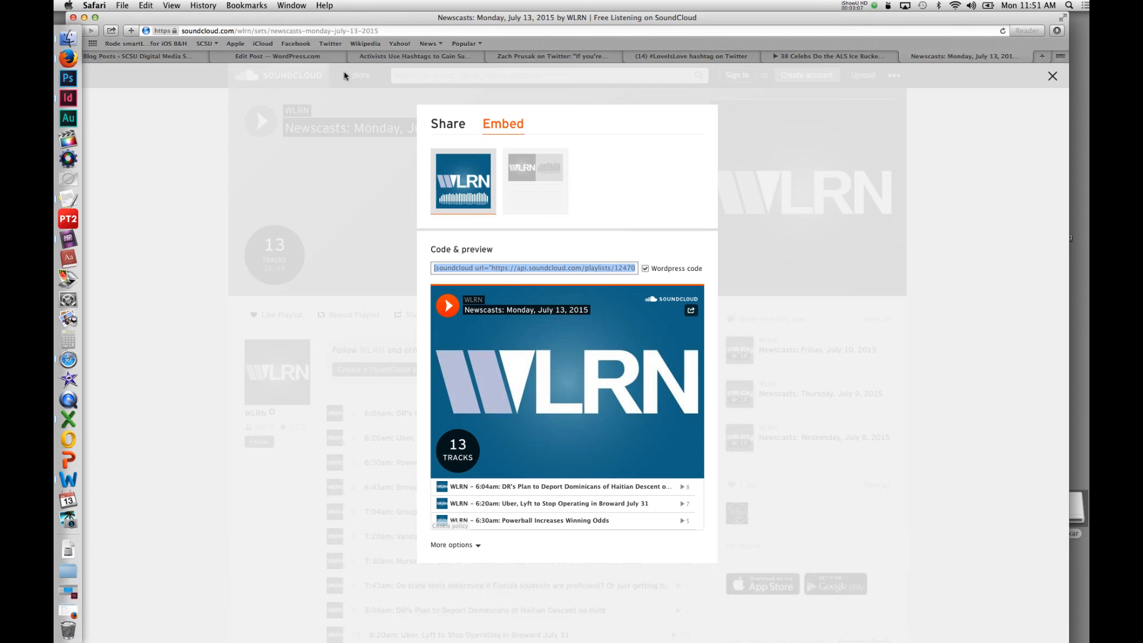
pyautogui.click(276, 56)
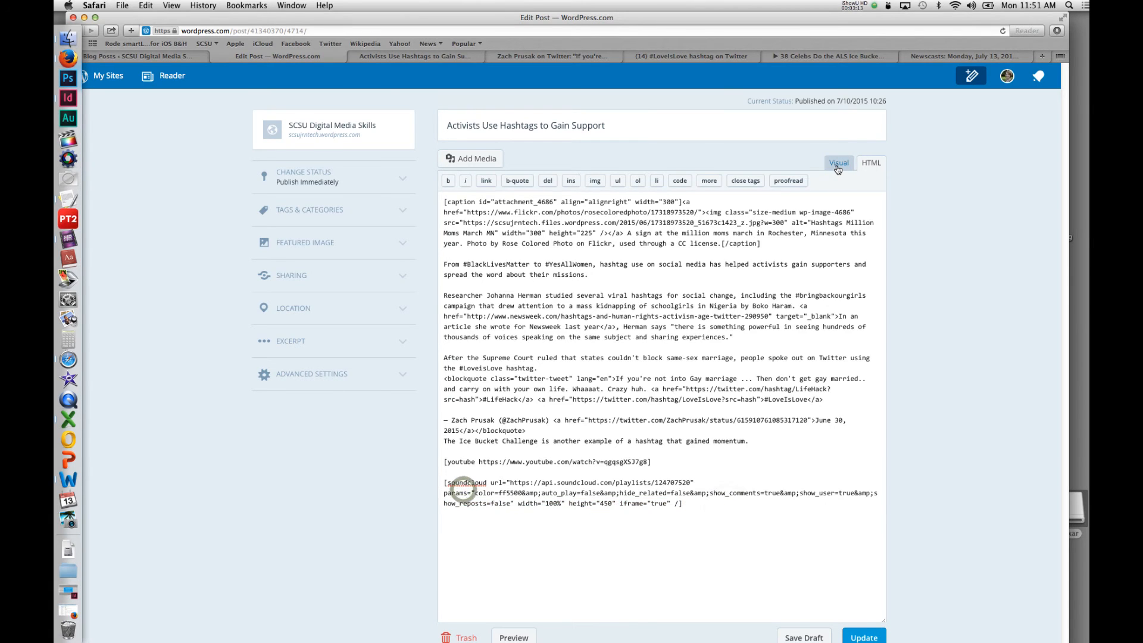
# Update and view the post, confirming the WLRN playlist player sits below the video
pyautogui.click(837, 162)
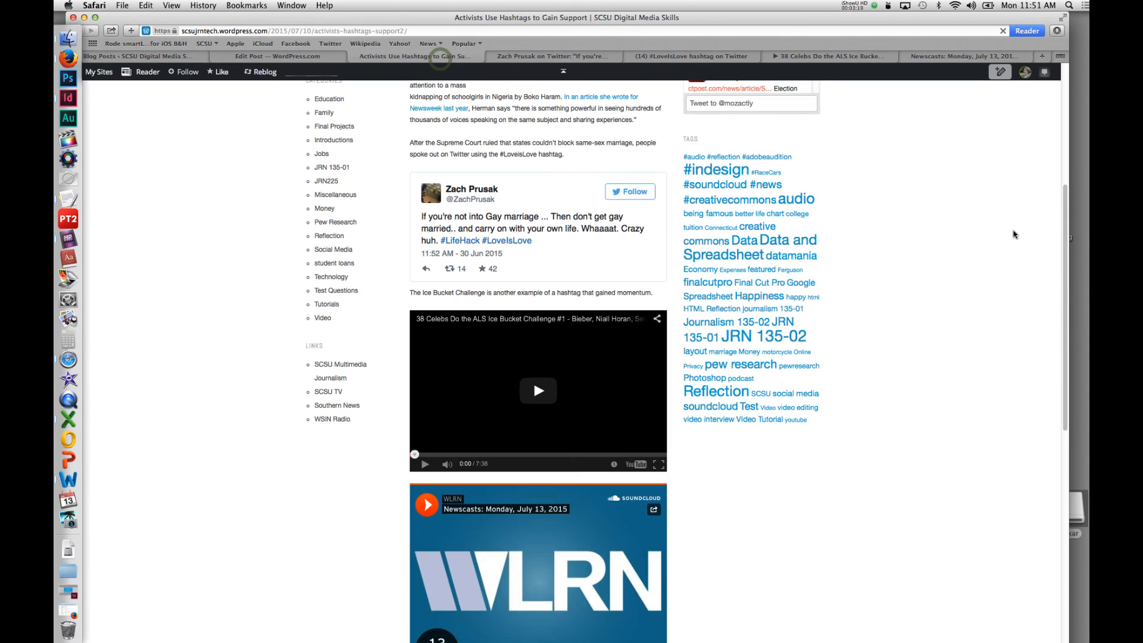
pyautogui.scroll(-3)
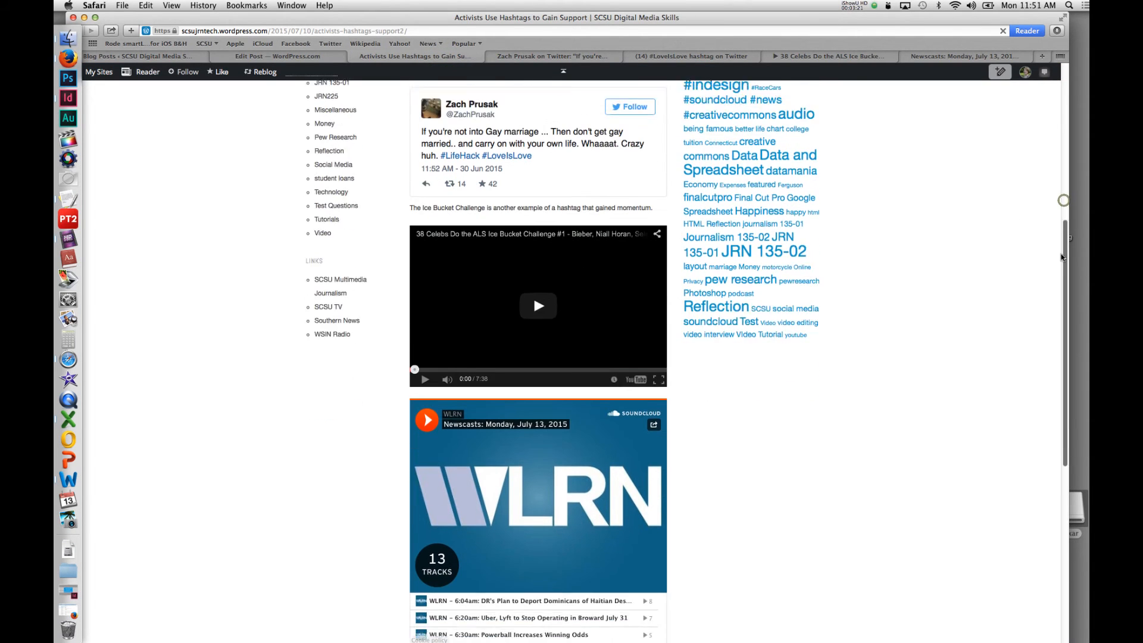
pyautogui.scroll(-3)
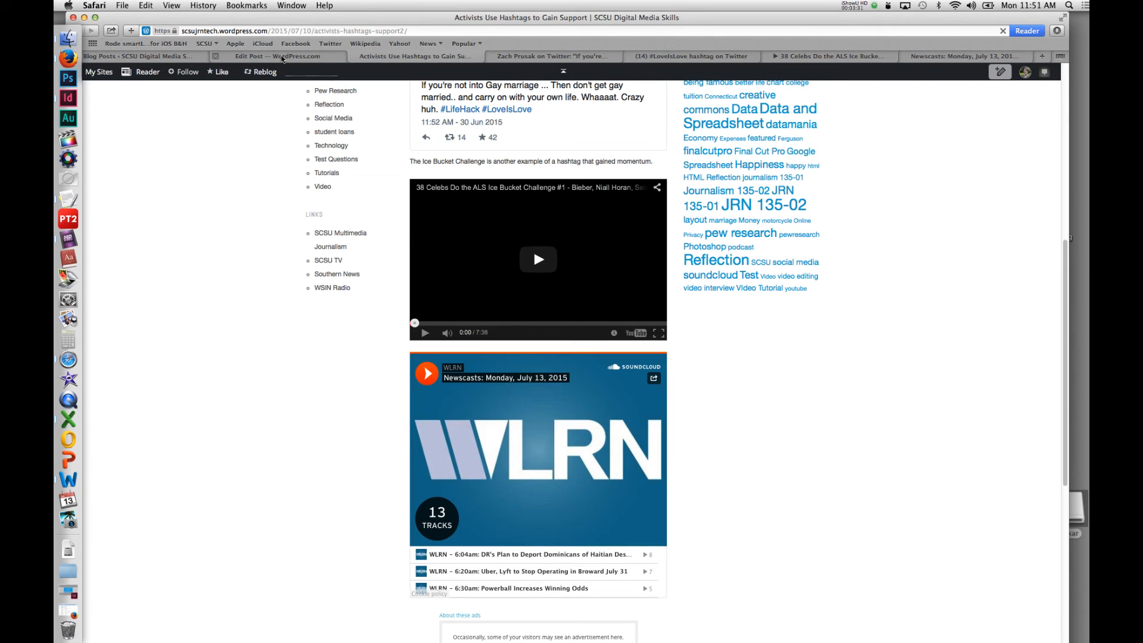
pyautogui.click(277, 56)
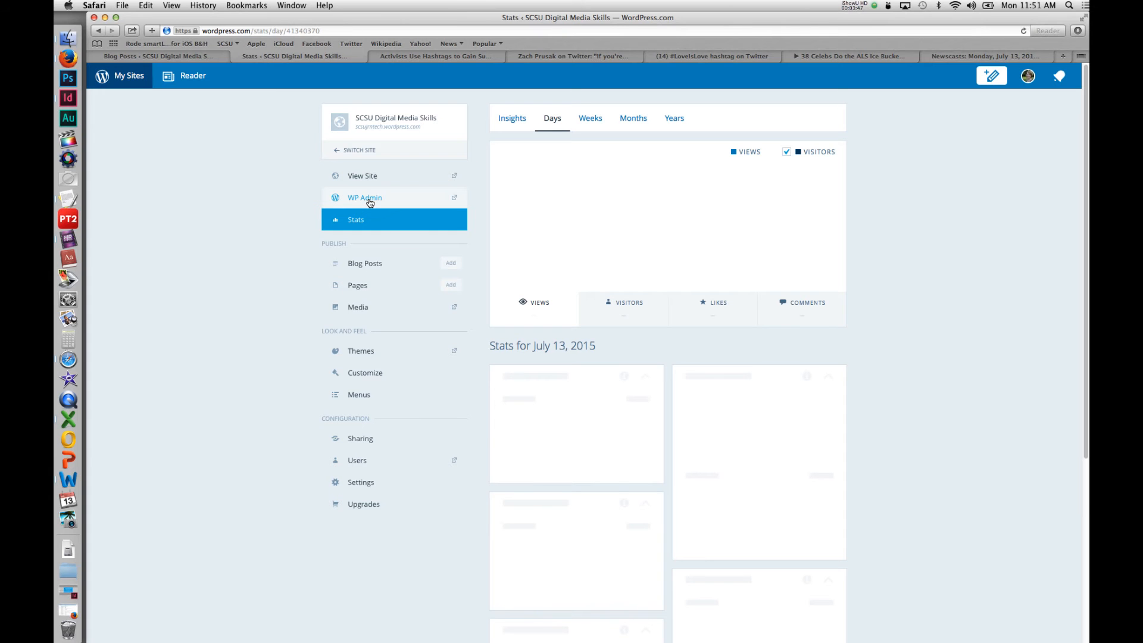
# Edit 'Activists Use Hashtags to Gain Support' via WP Admin > All Posts and open Add Media
pyautogui.click(364, 198)
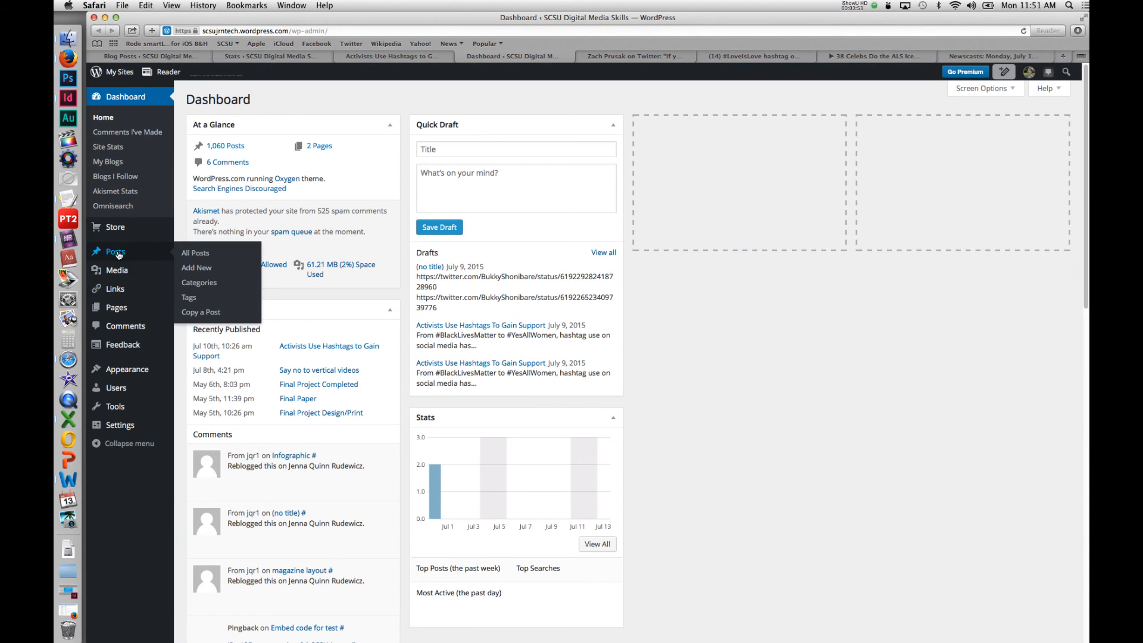
pyautogui.click(194, 253)
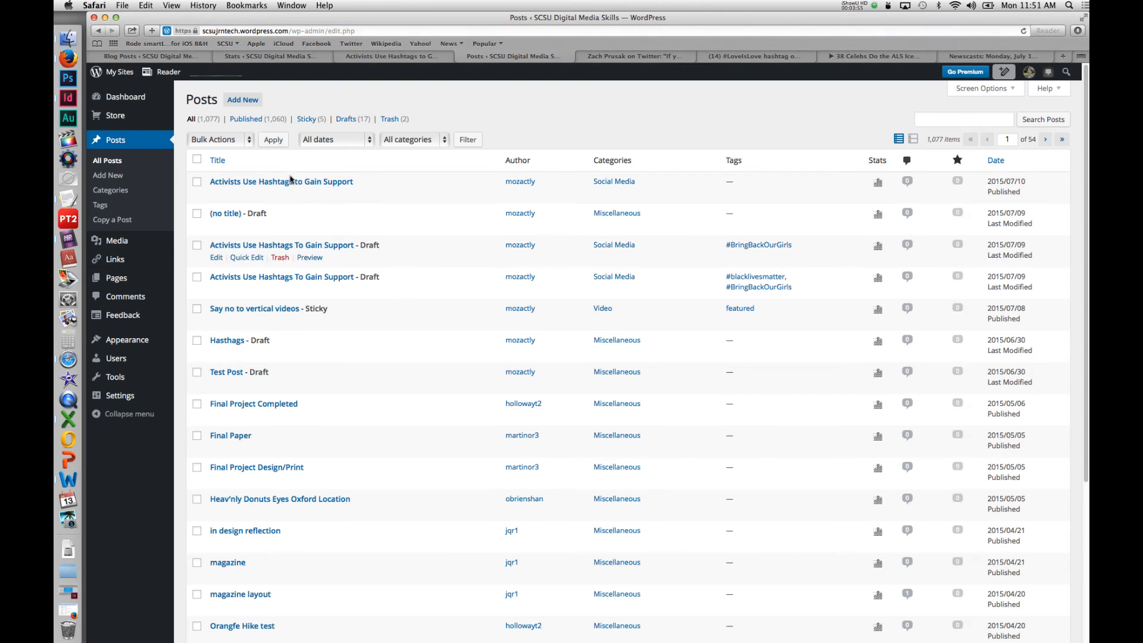
pyautogui.click(215, 194)
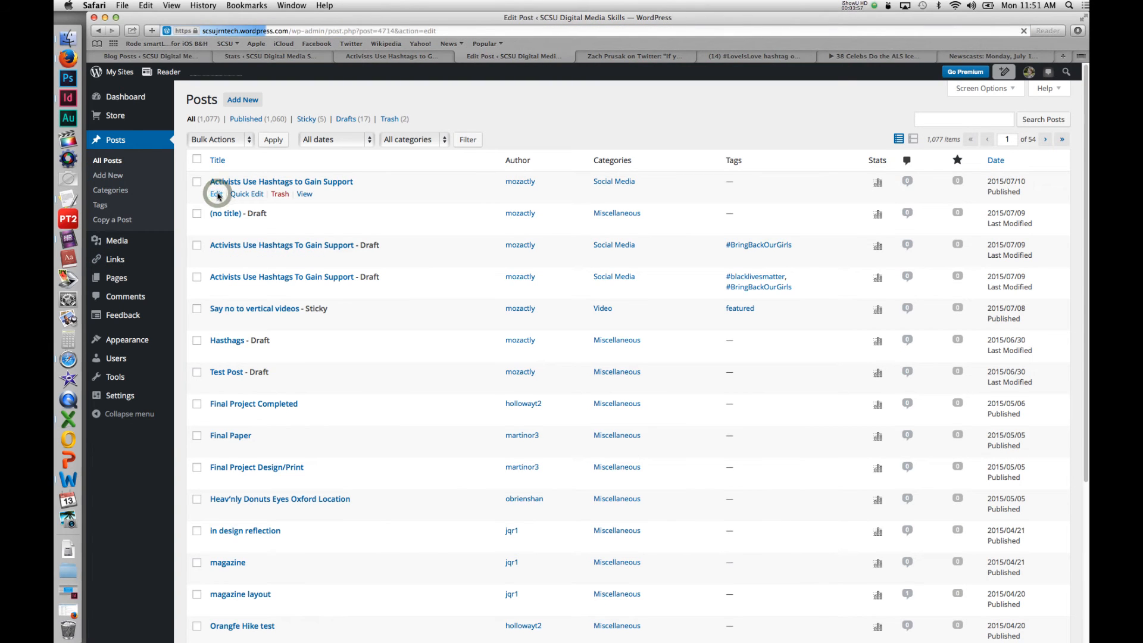
pyautogui.click(215, 194)
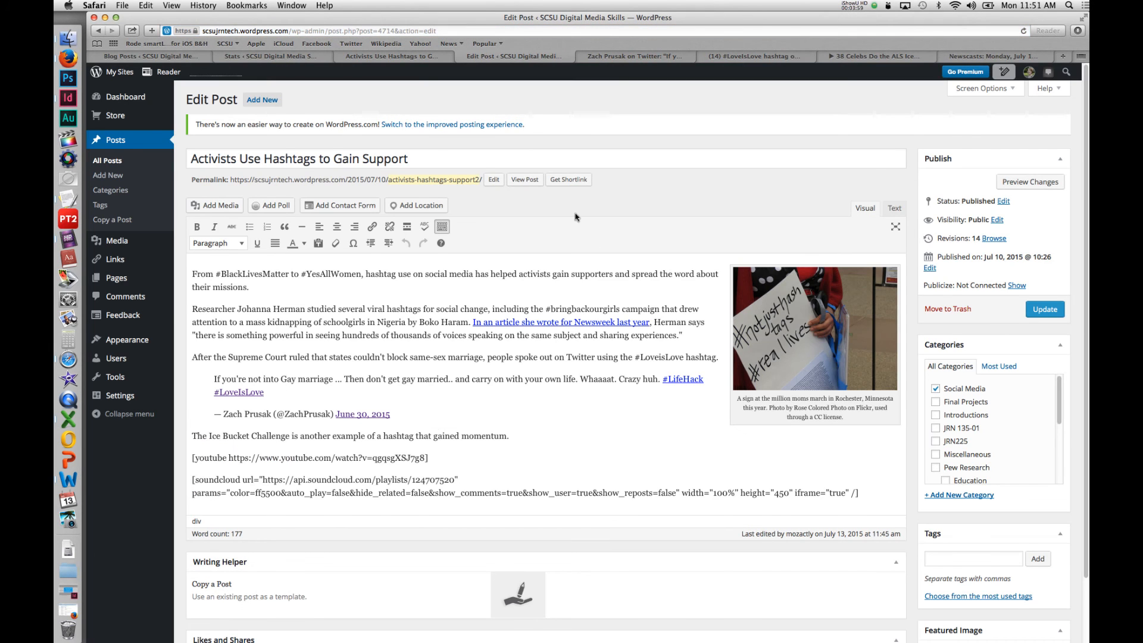
pyautogui.moveTo(155, 217)
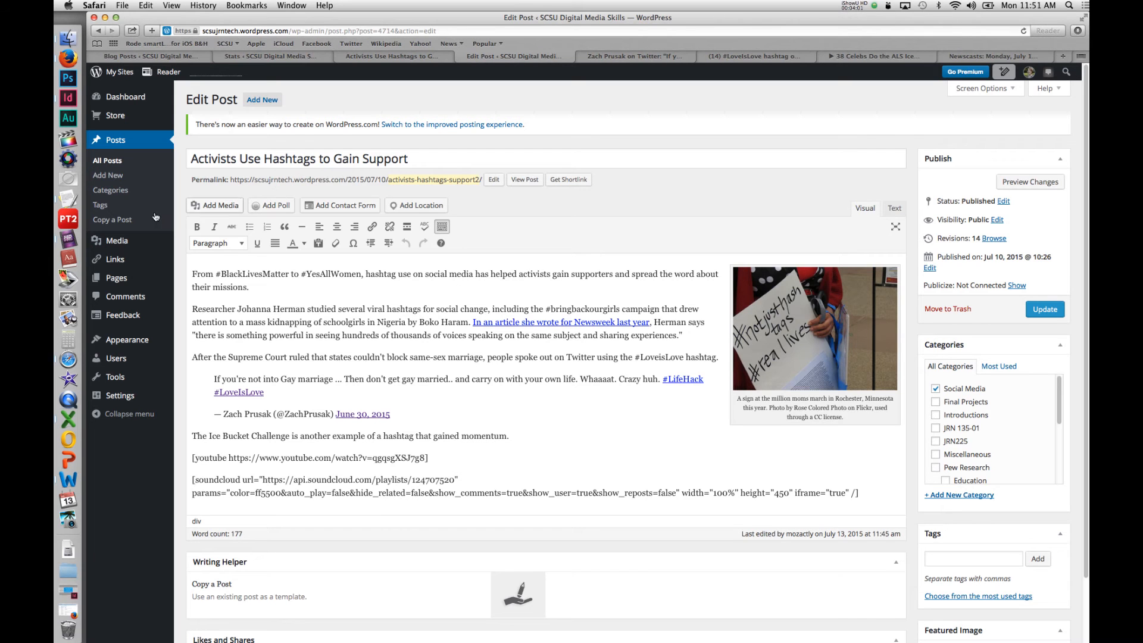
pyautogui.click(215, 205)
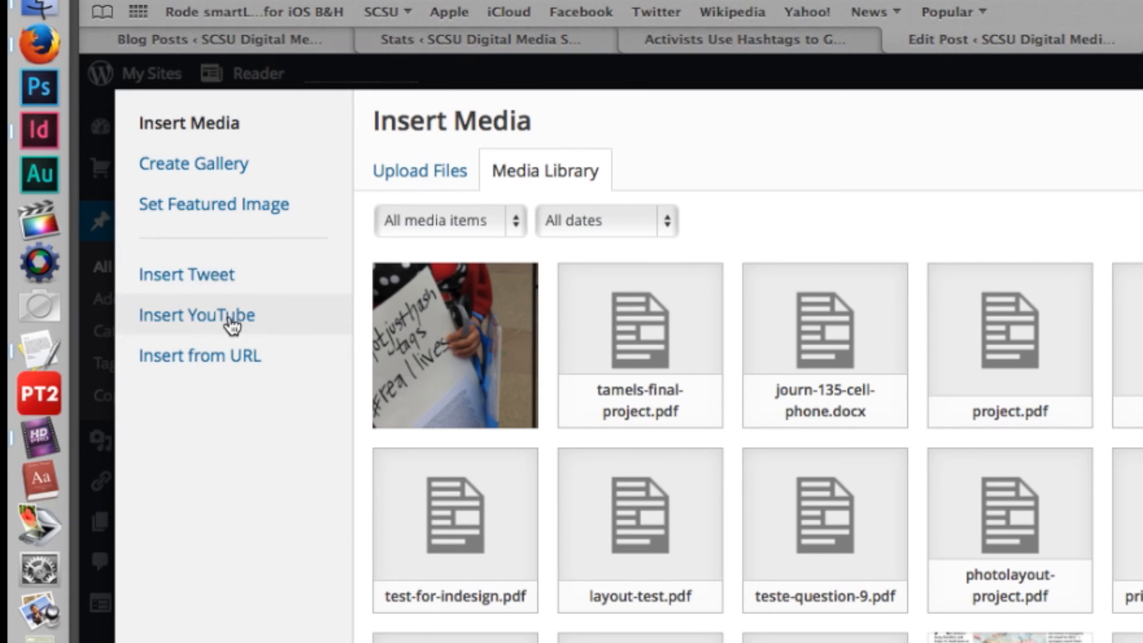
# Search tweets for 'Mozactly', try the hashtag tab, and select the West Hartford labyrinths tweet
pyautogui.click(187, 273)
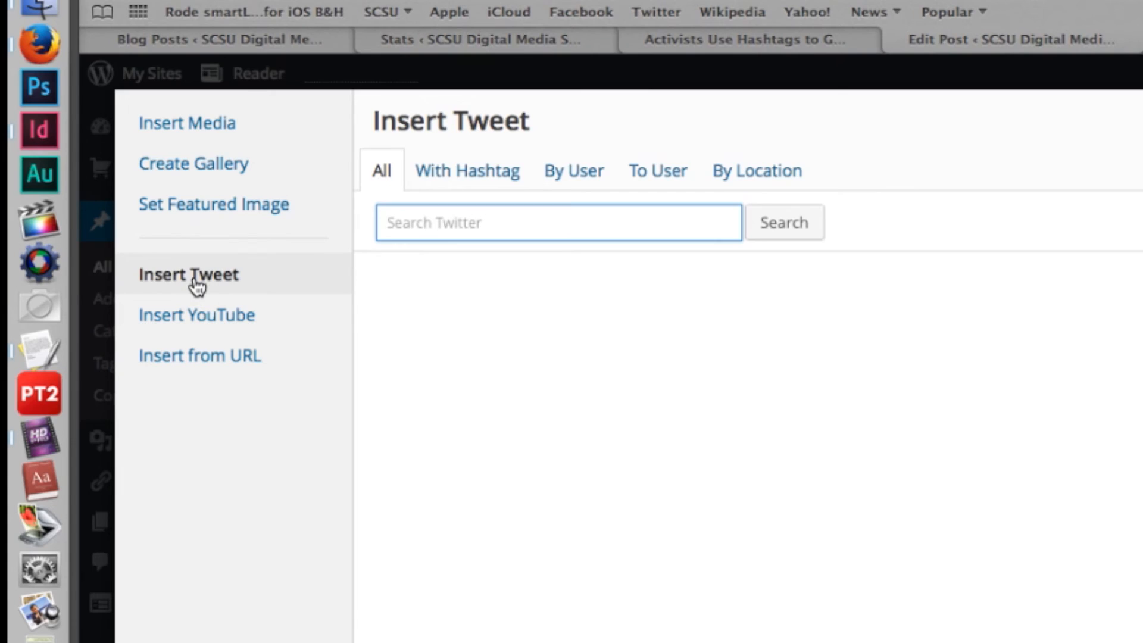
pyautogui.write('Mozactly')
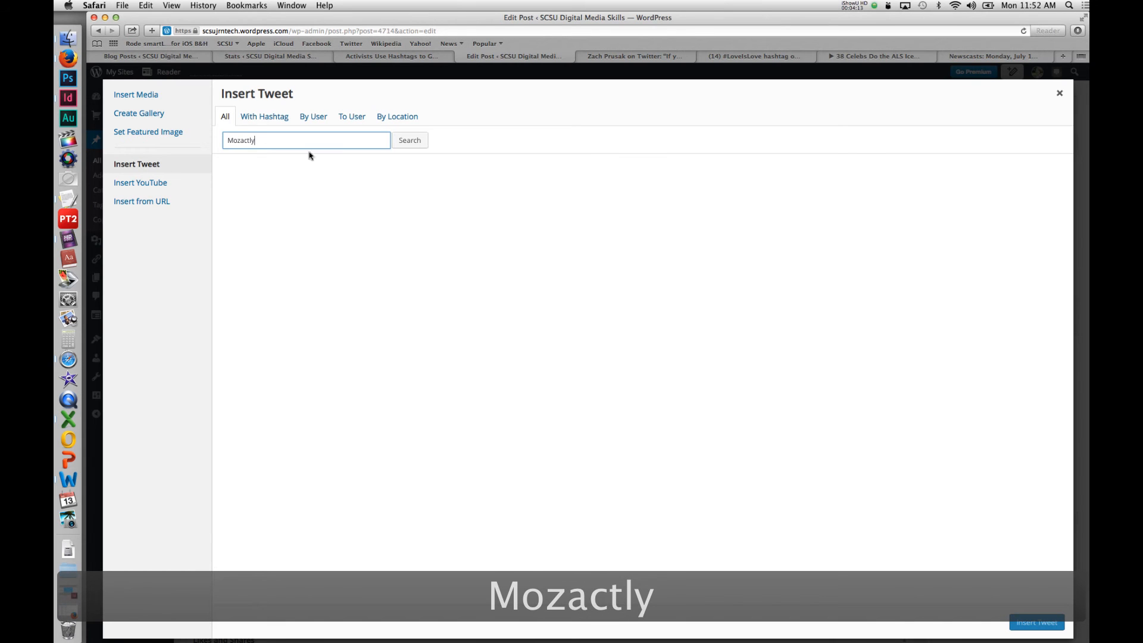
pyautogui.click(409, 140)
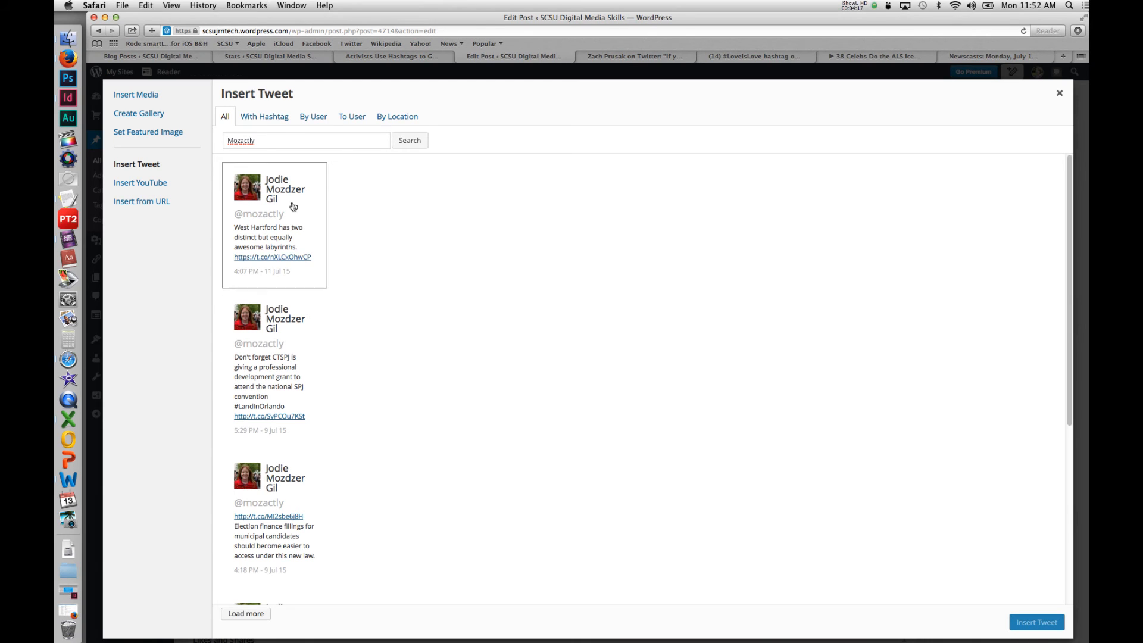
pyautogui.moveTo(279, 101)
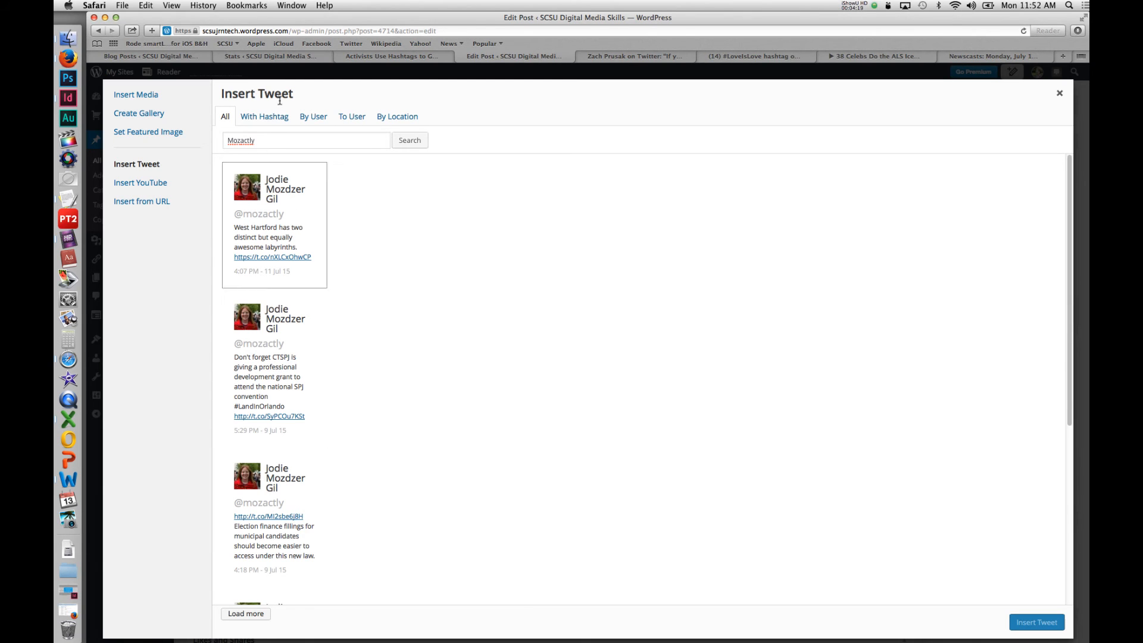
pyautogui.click(263, 117)
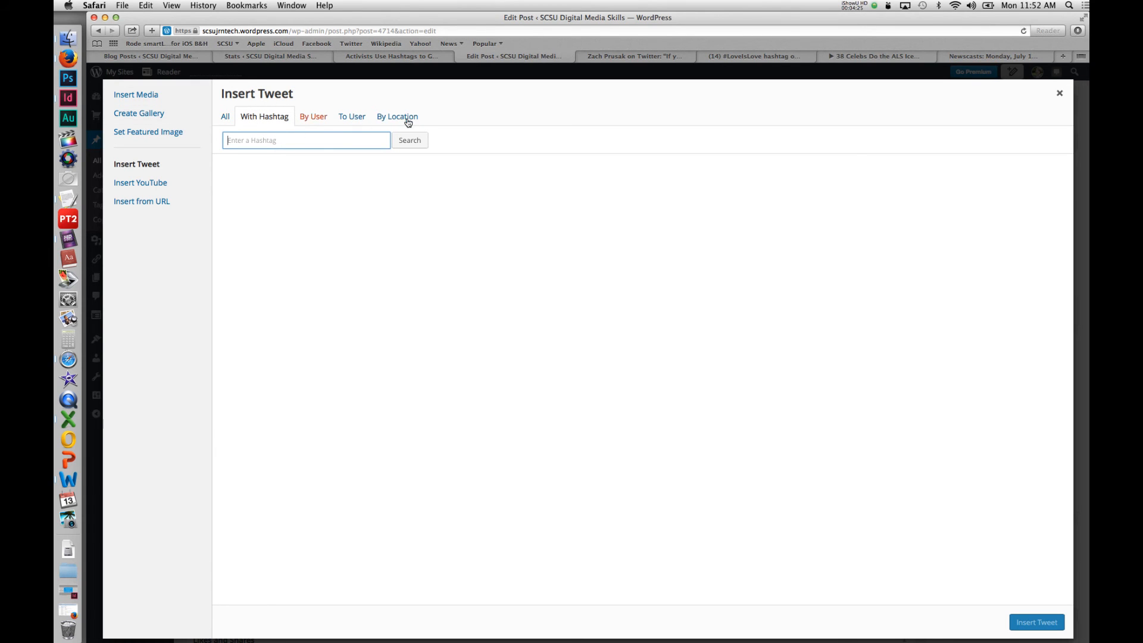
pyautogui.click(409, 140)
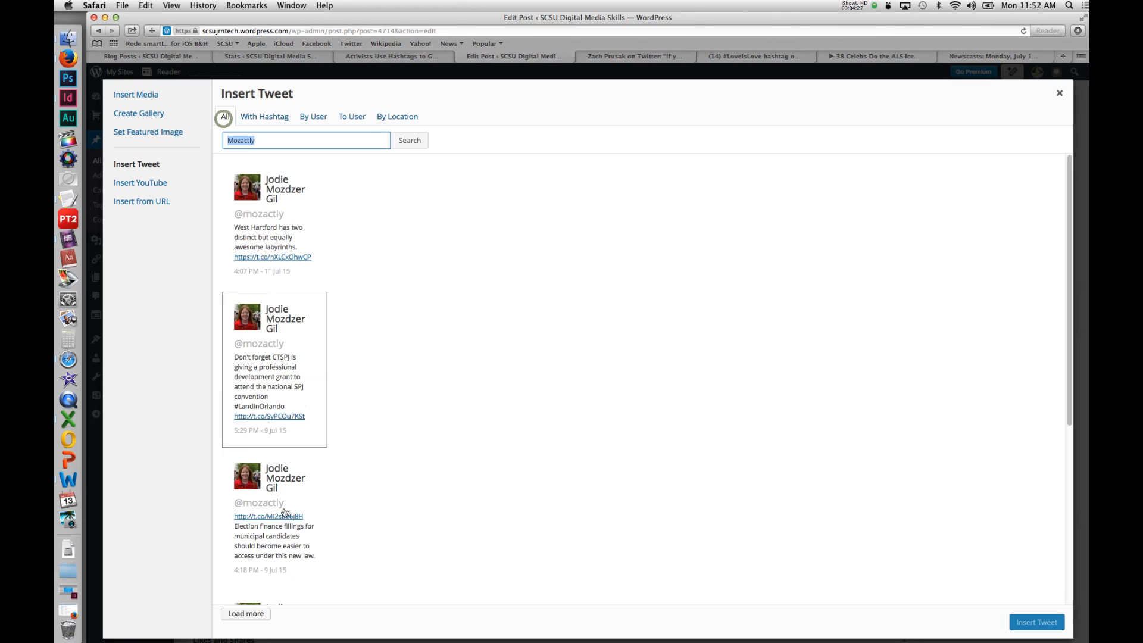
pyautogui.click(273, 227)
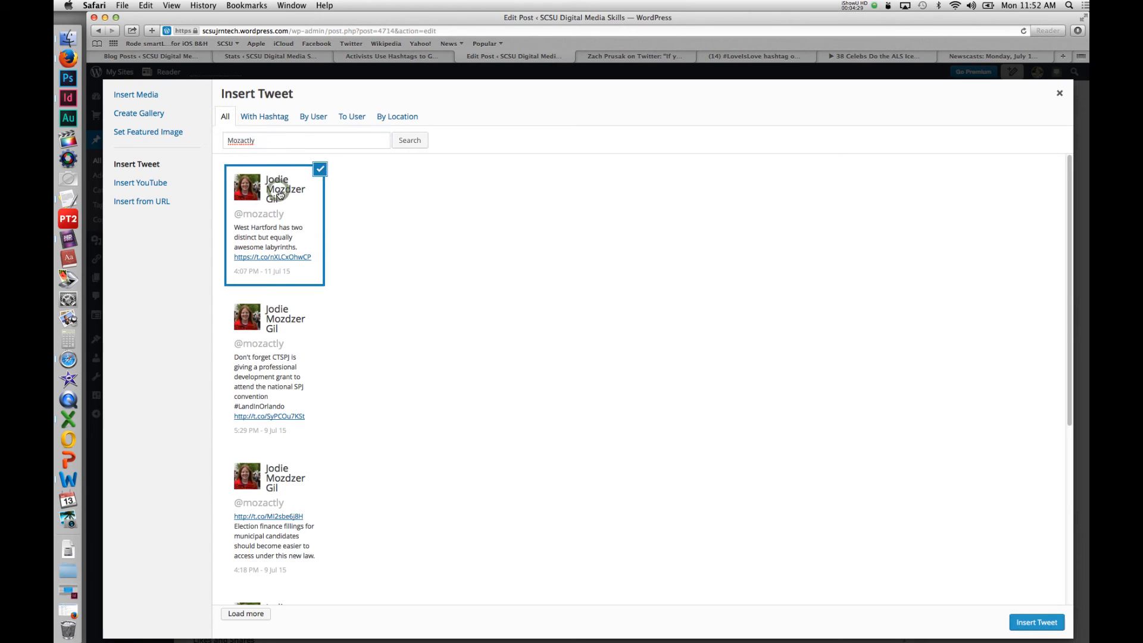
pyautogui.moveTo(277, 191)
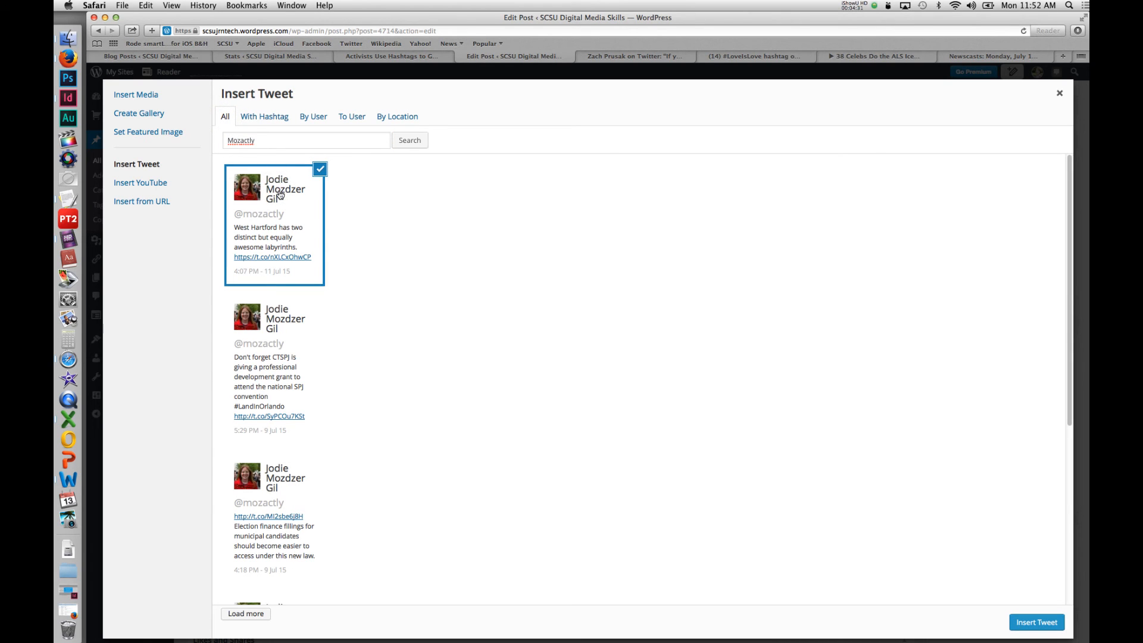
pyautogui.click(140, 182)
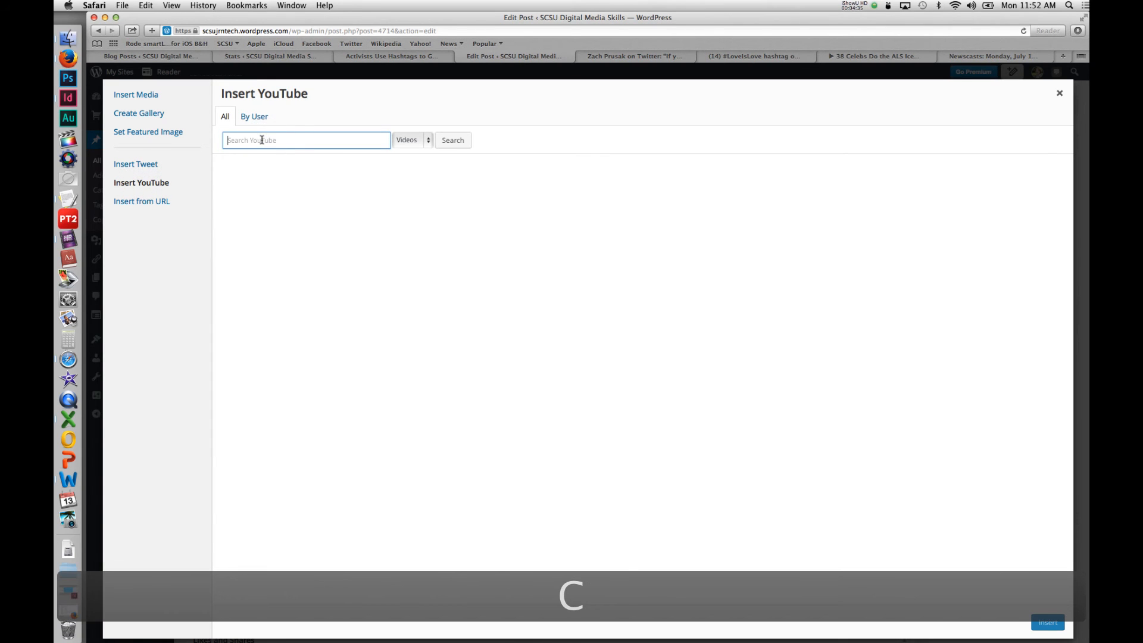
# Search YouTube for 'SCSU Journalism' and insert the Journalism Education video into the post
pyautogui.write('SCSU J')
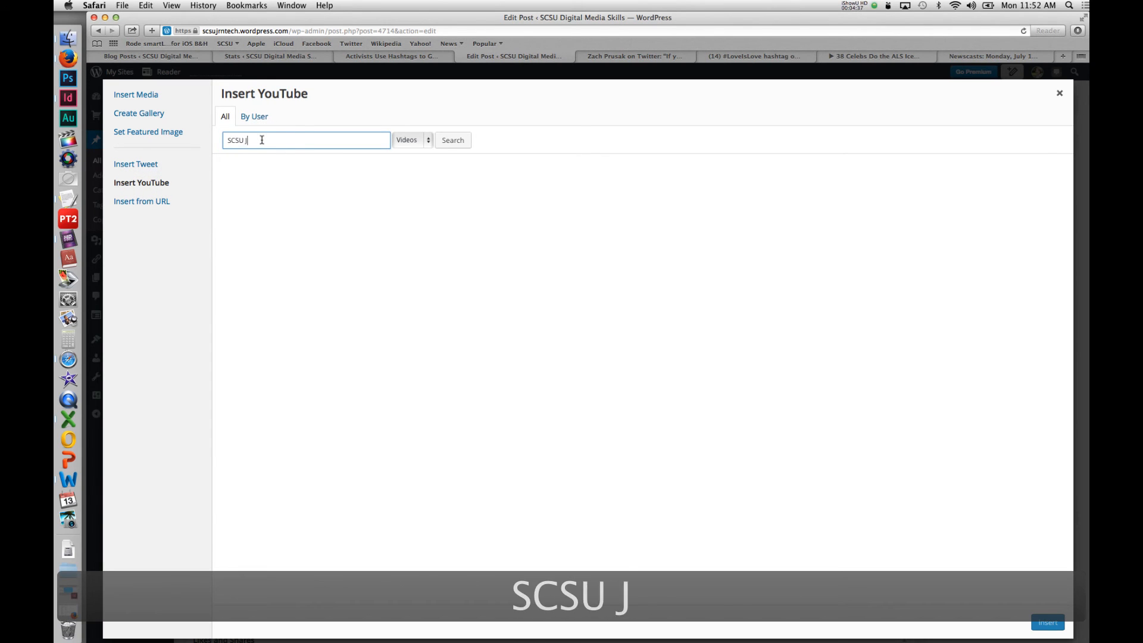
pyautogui.write('ournalism')
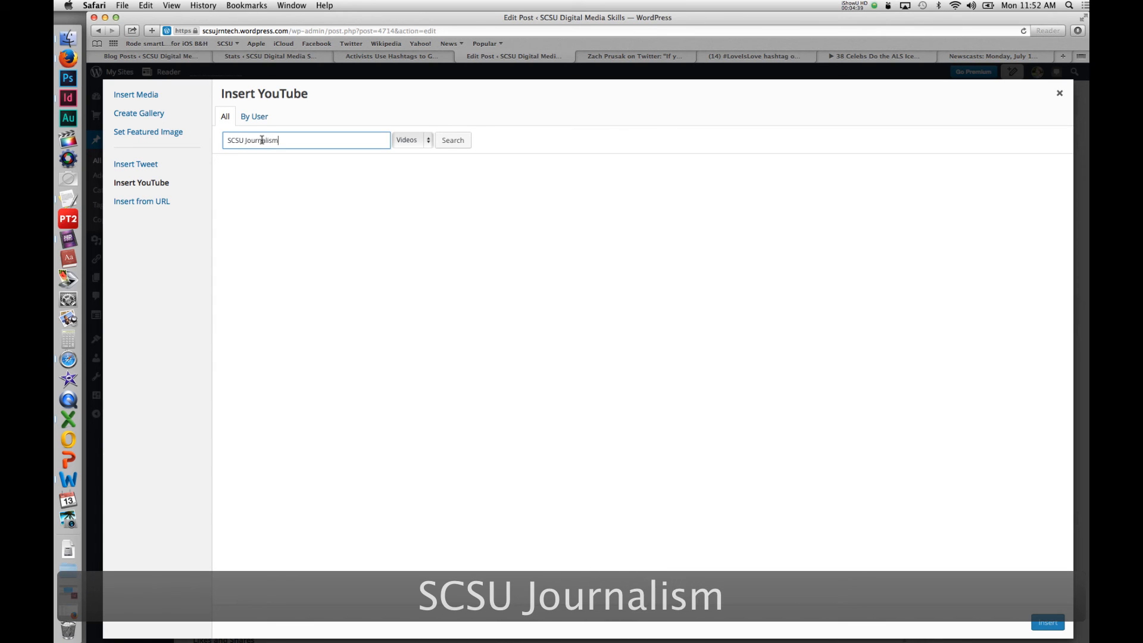
pyautogui.click(452, 140)
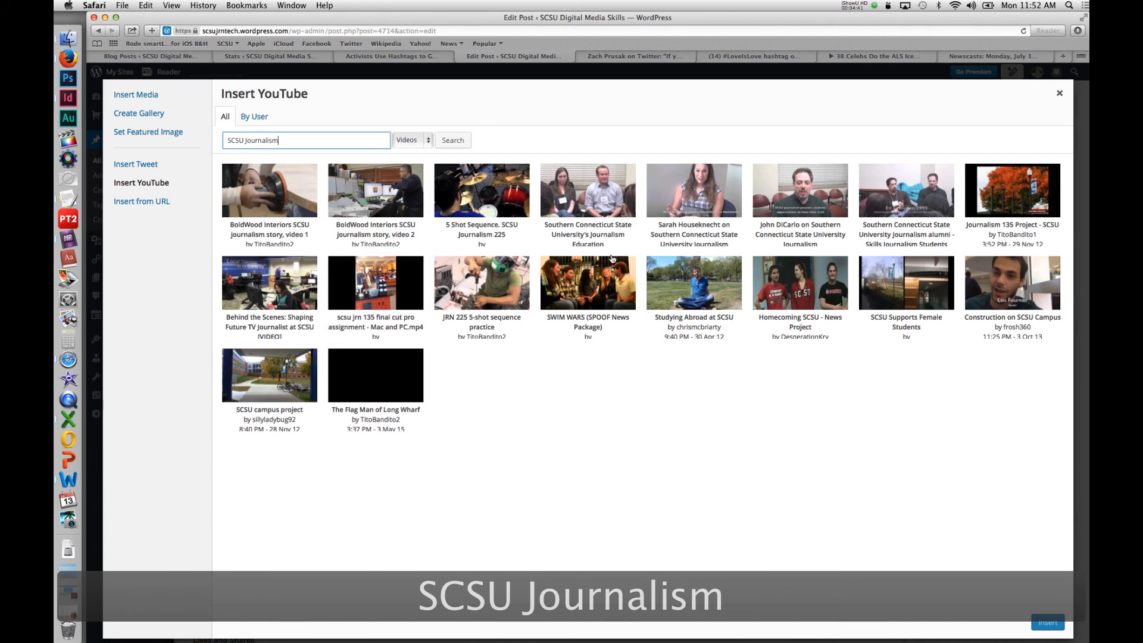
pyautogui.click(481, 283)
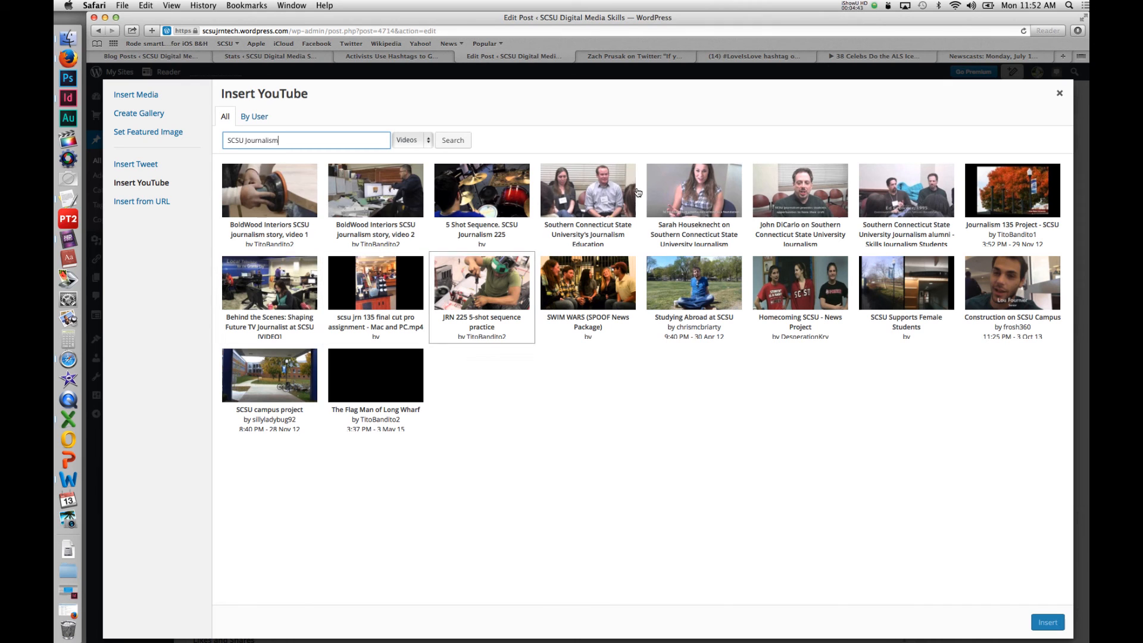
pyautogui.click(587, 190)
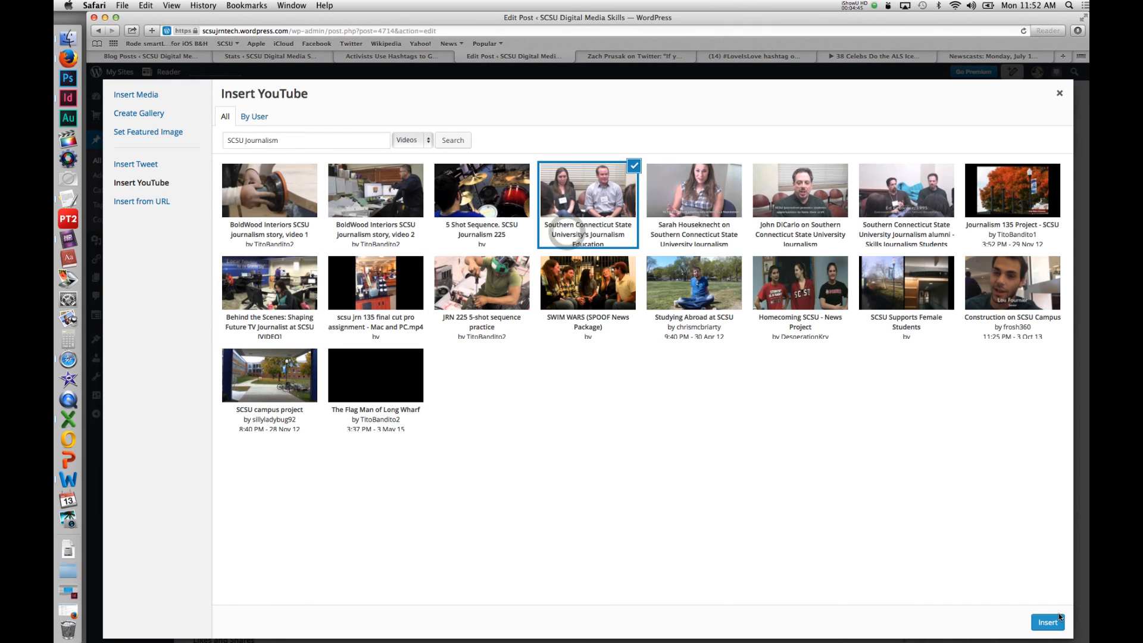
pyautogui.click(1047, 621)
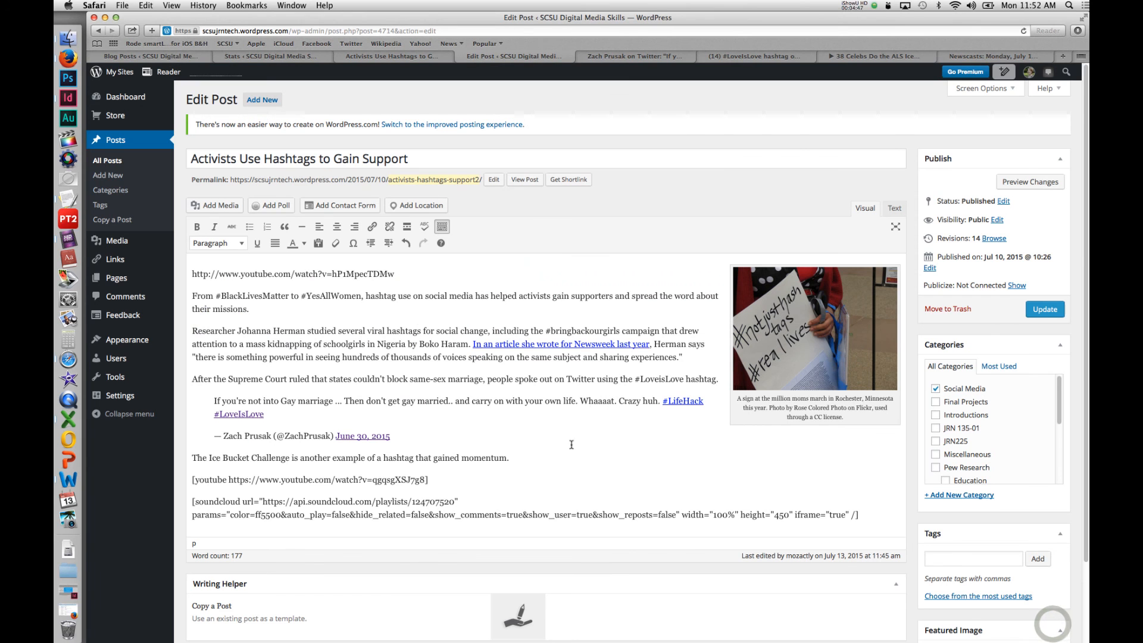
pyautogui.moveTo(594, 415)
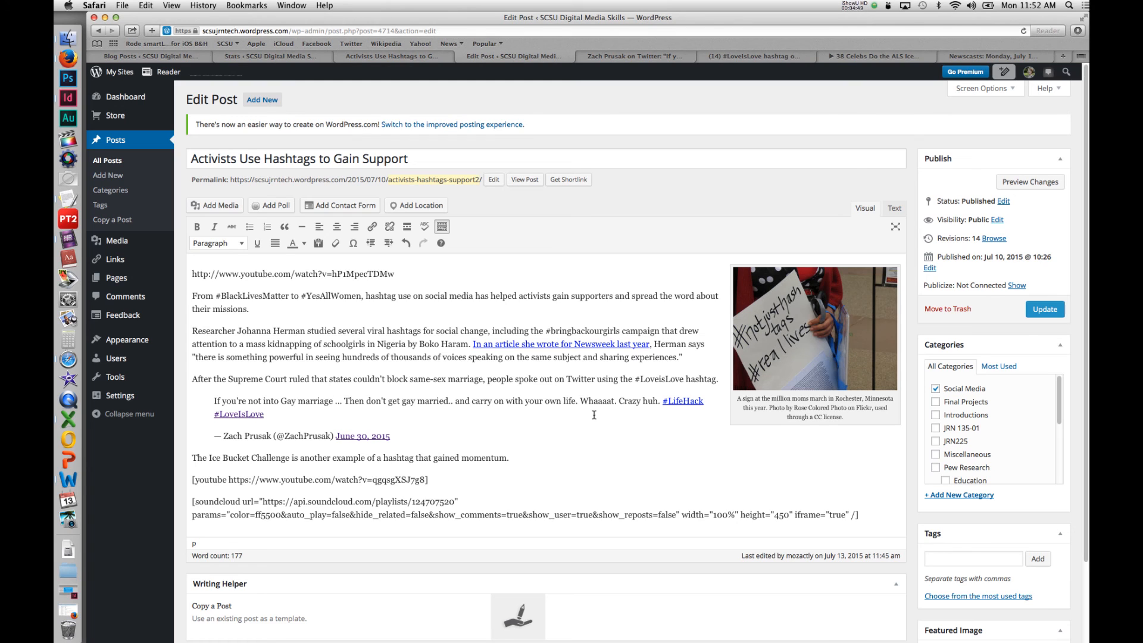